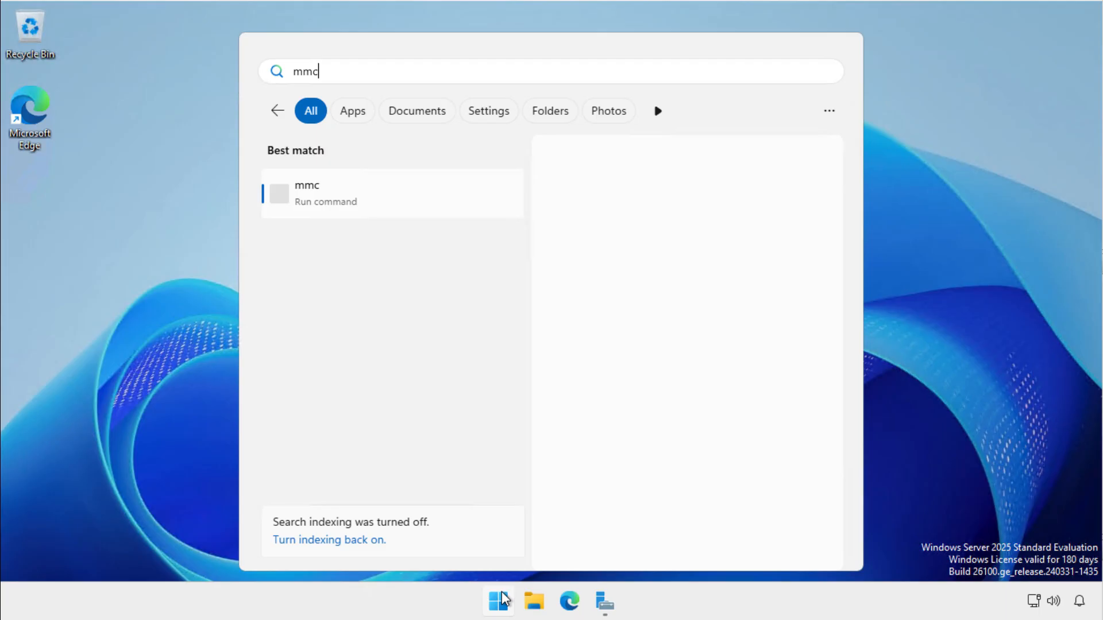
# Step: Add the Certificates snap-in targeting the computer account on the local computer
pyautogui.click(140, 139)
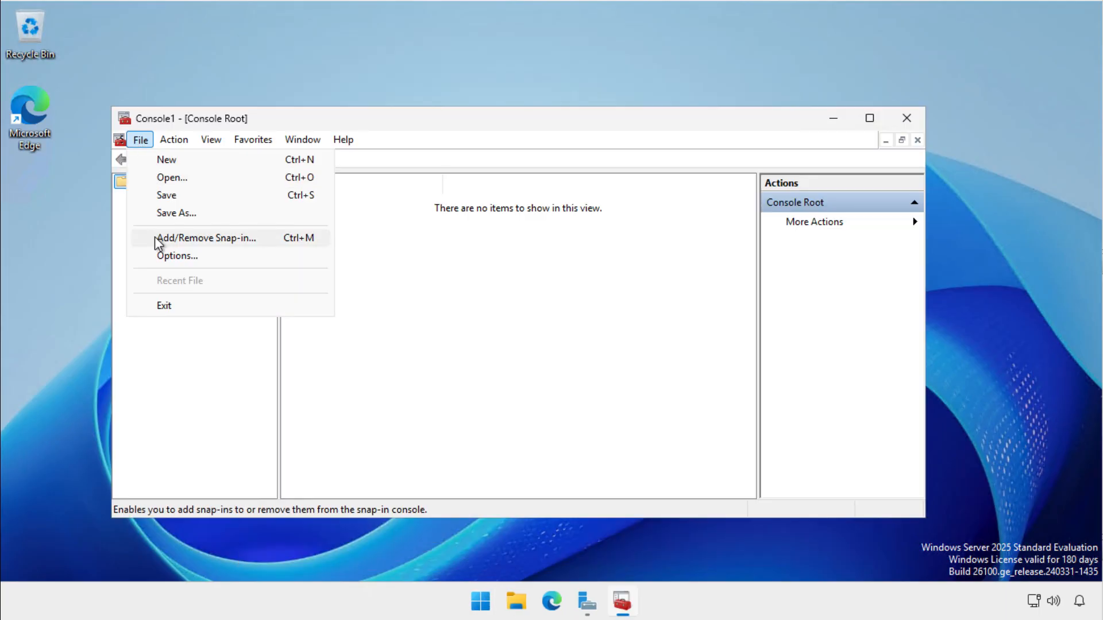
pyautogui.click(206, 237)
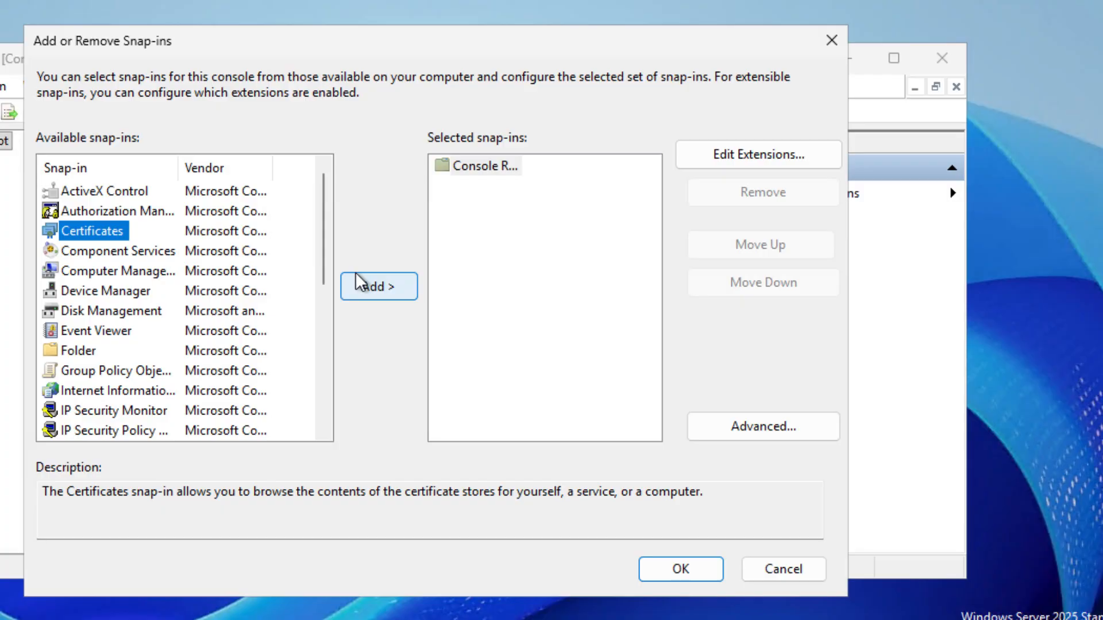
pyautogui.click(378, 286)
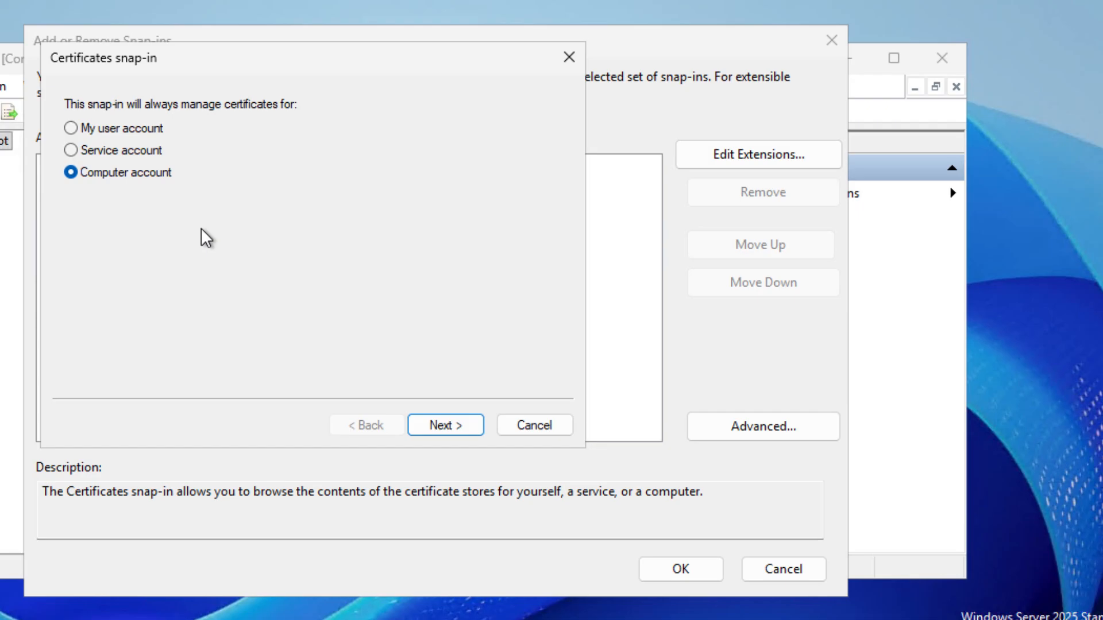
pyautogui.click(444, 425)
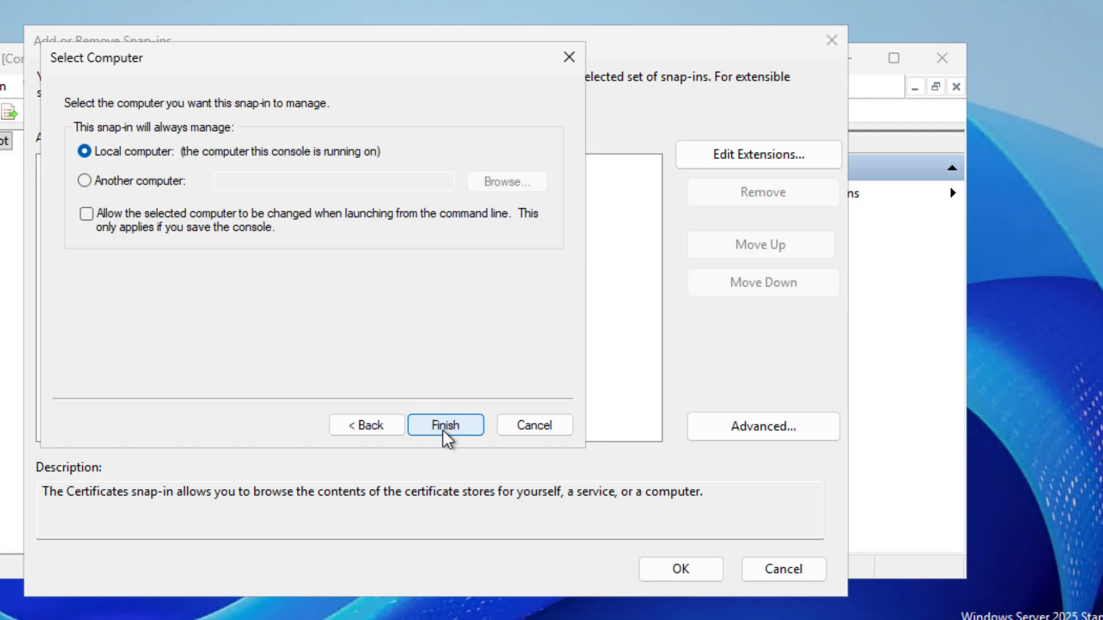
pyautogui.click(444, 425)
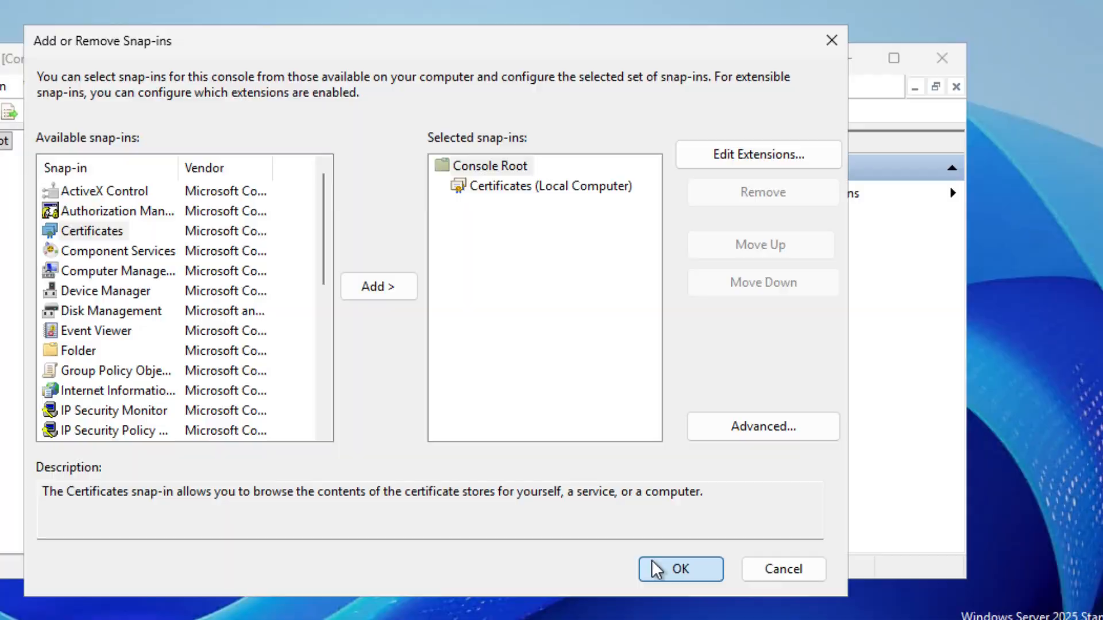
pyautogui.click(679, 569)
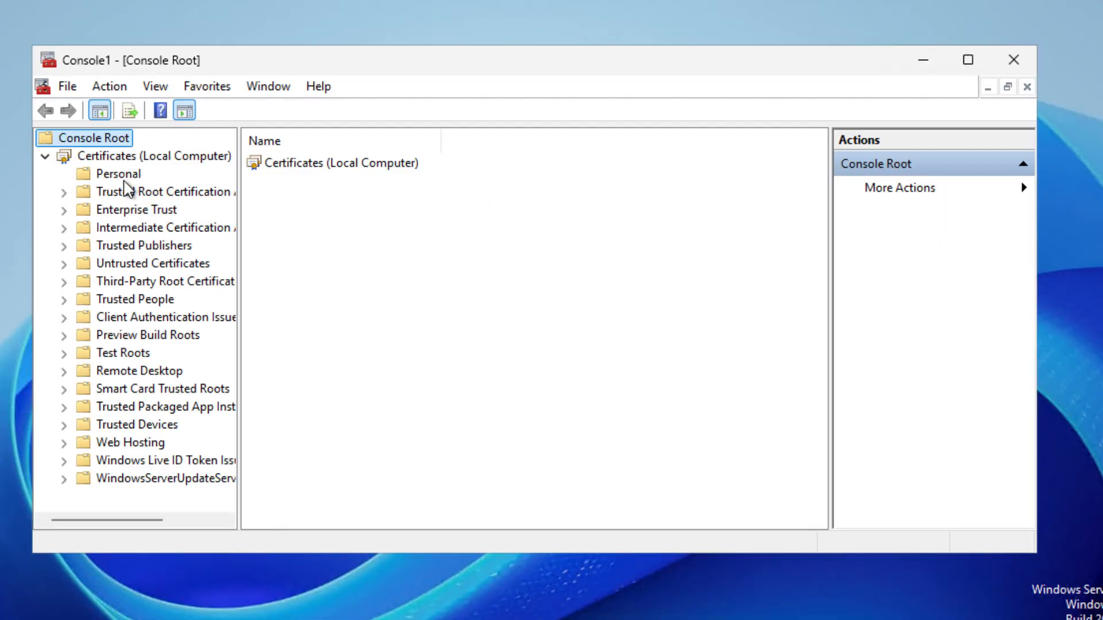
# Step: Start a custom PKCS #10 request on the Personal store with no enrollment policy and expand its details
pyautogui.rightClick(117, 173)
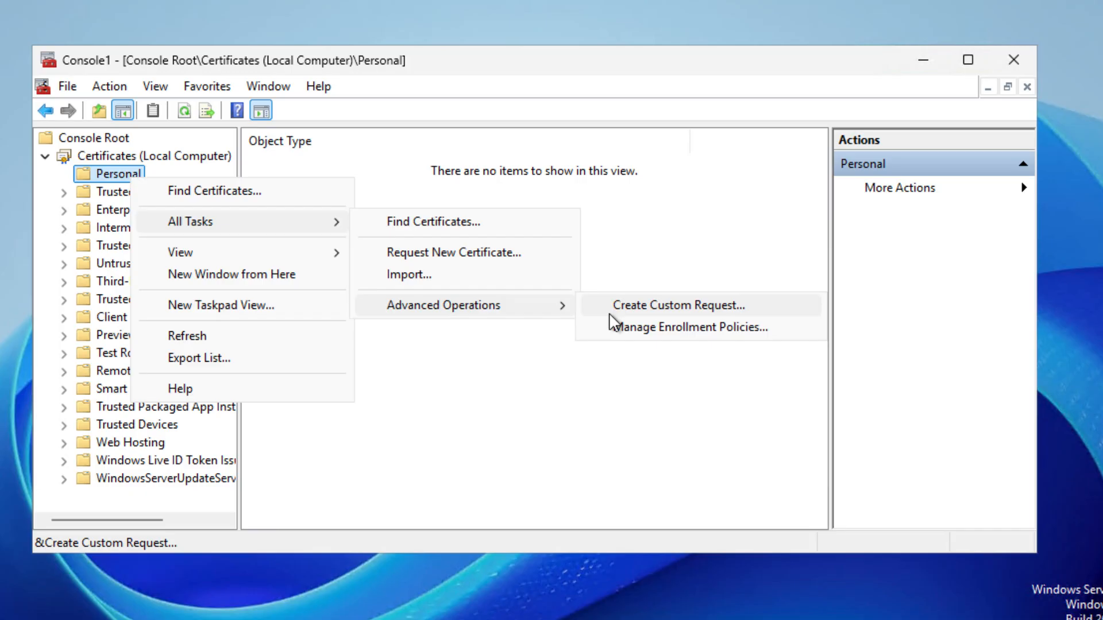
pyautogui.moveTo(618, 322)
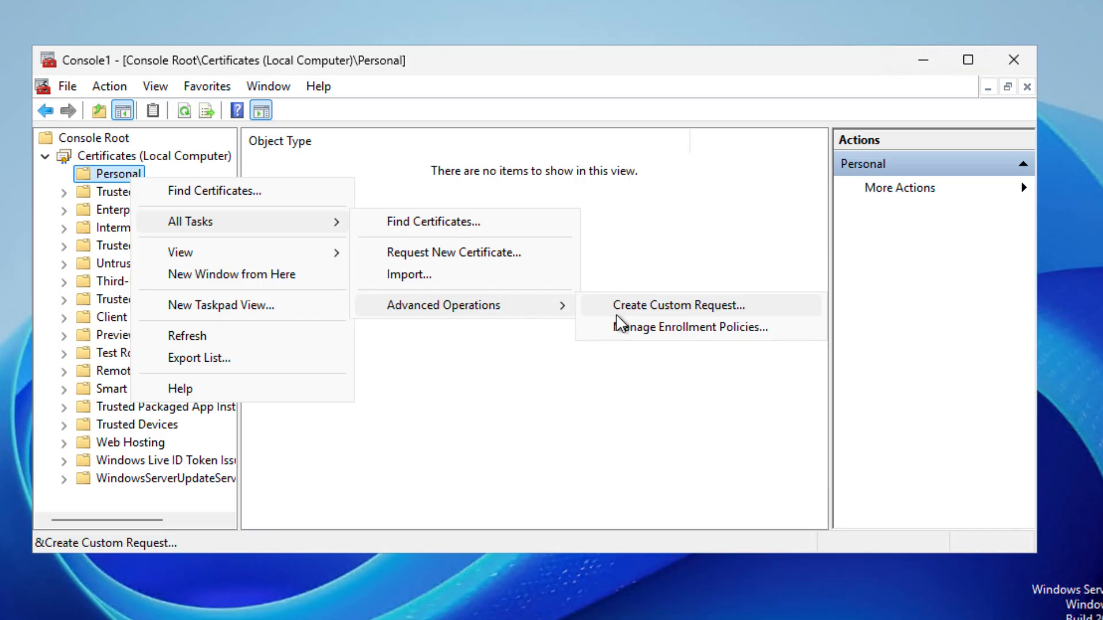
pyautogui.click(676, 304)
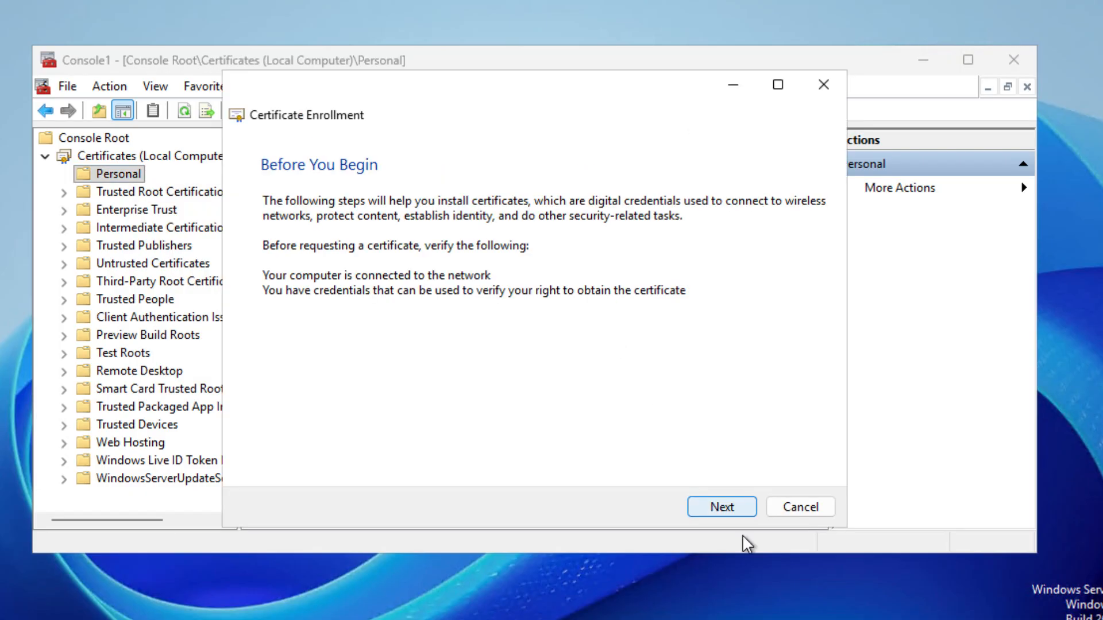
pyautogui.click(722, 507)
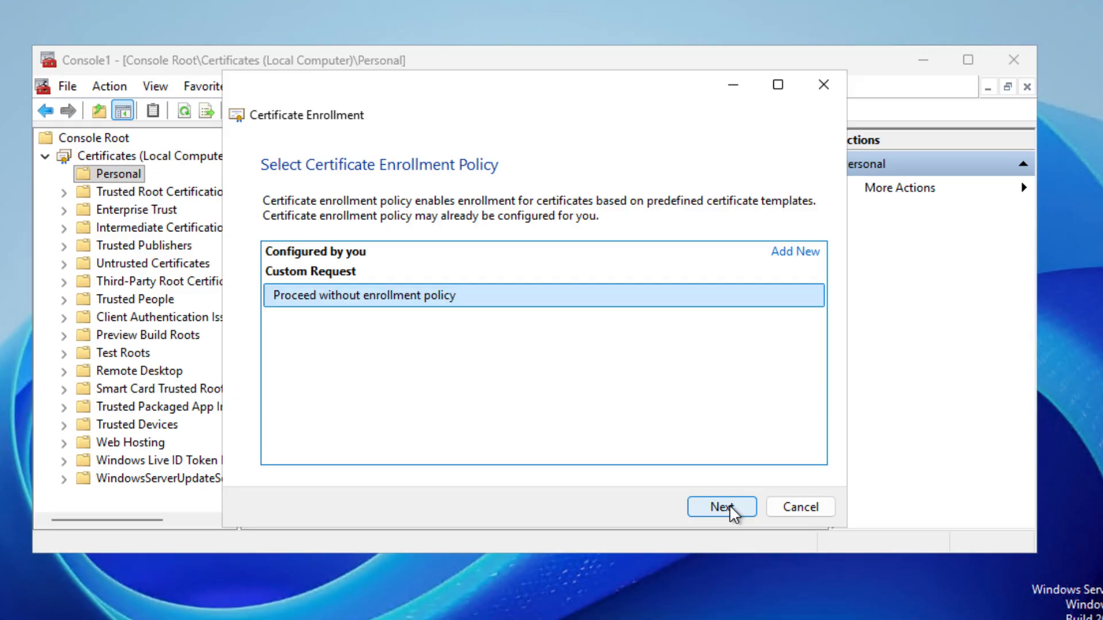
pyautogui.click(721, 507)
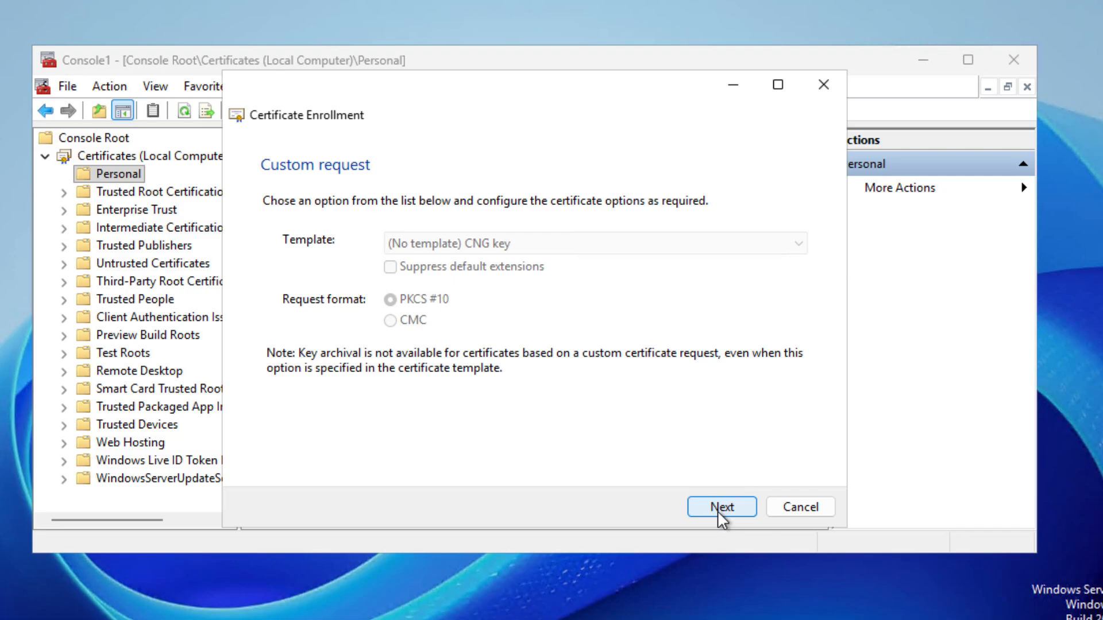
pyautogui.click(721, 507)
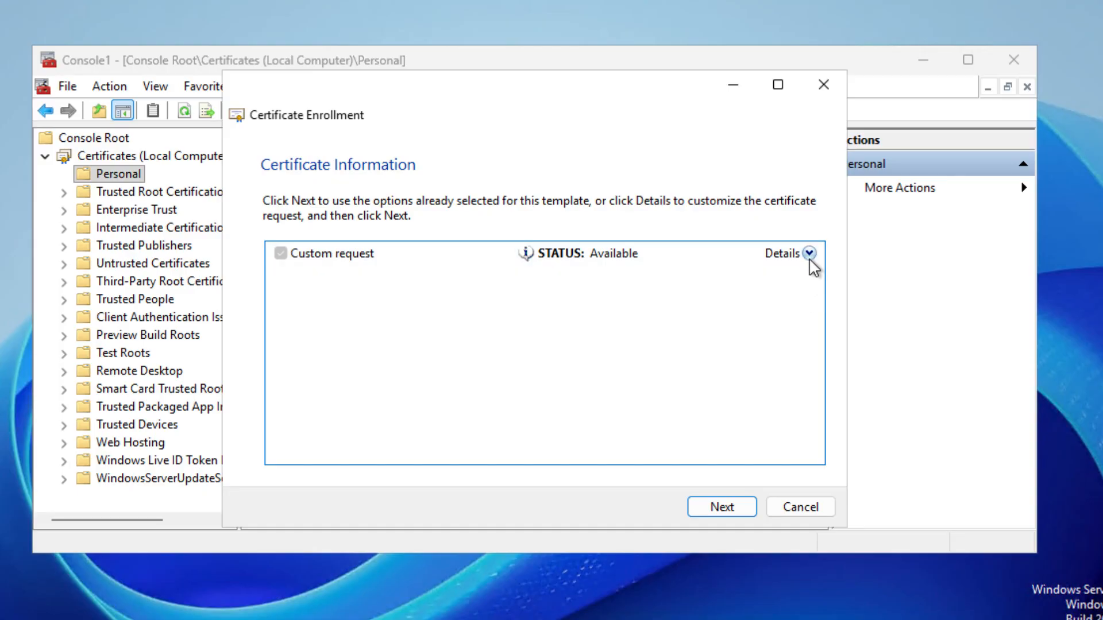
pyautogui.click(808, 252)
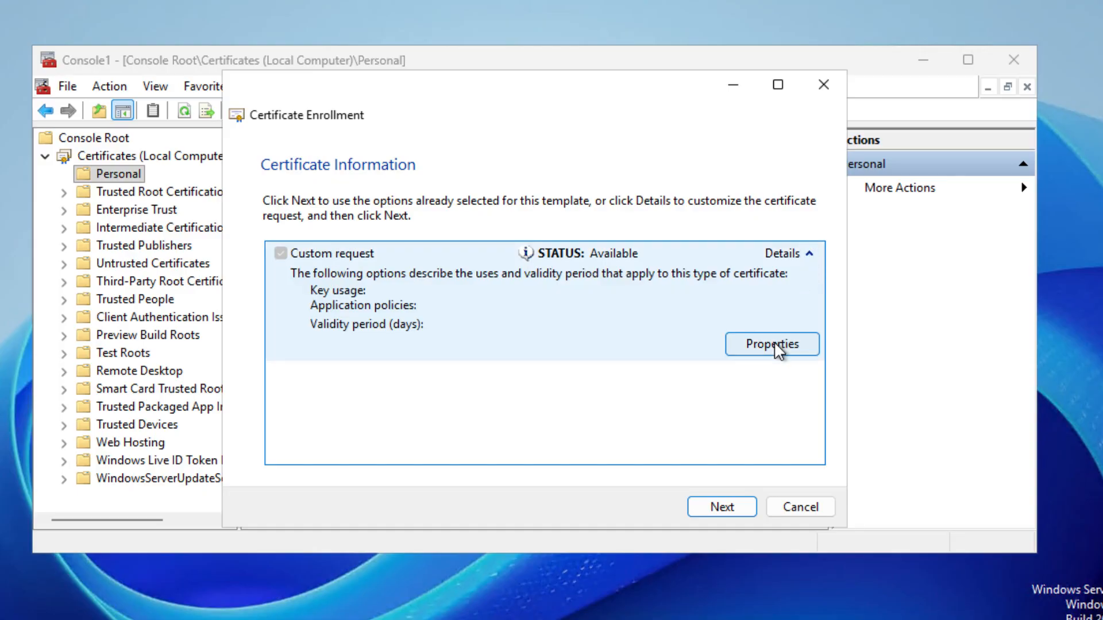
# Step: Name the request 'WS25 IIS Certificate' in its properties
pyautogui.click(772, 344)
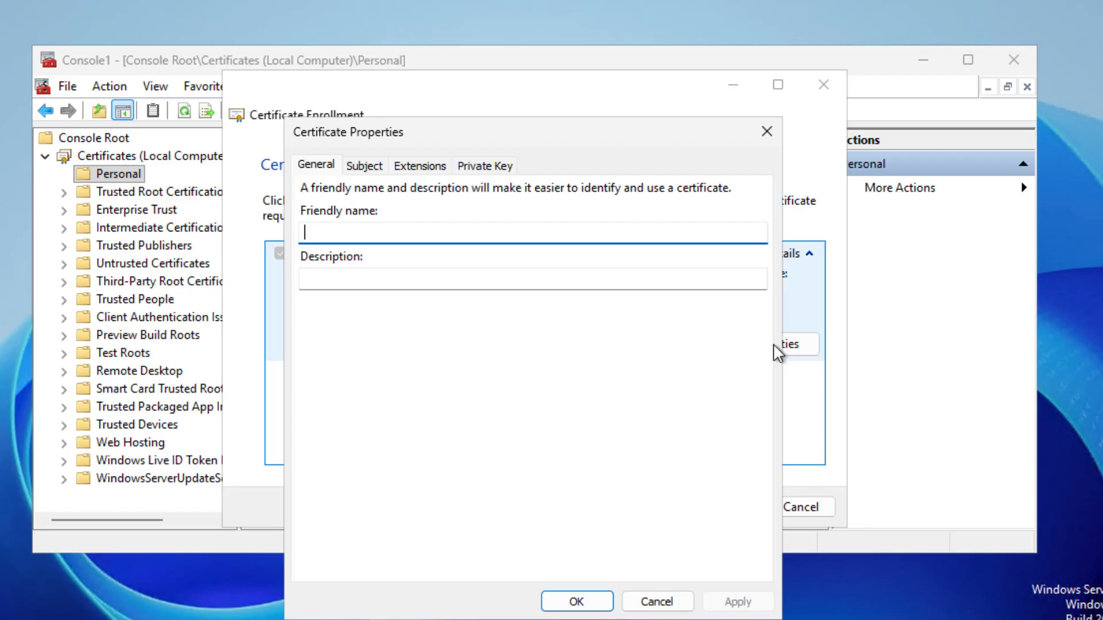
pyautogui.write('WS')
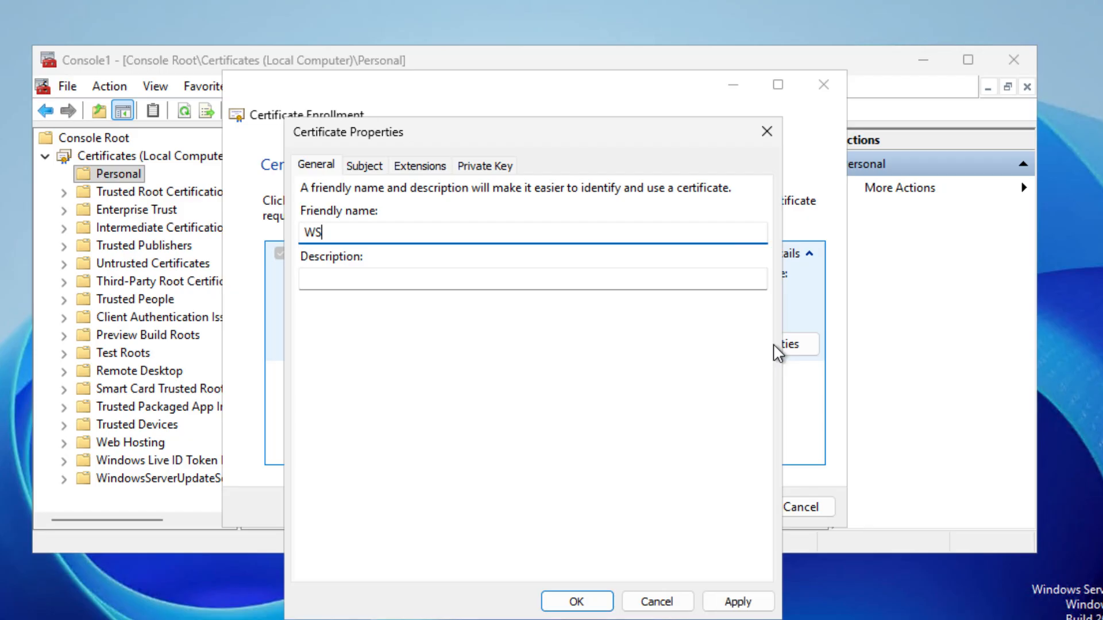
pyautogui.write('25 IIS Certificate')
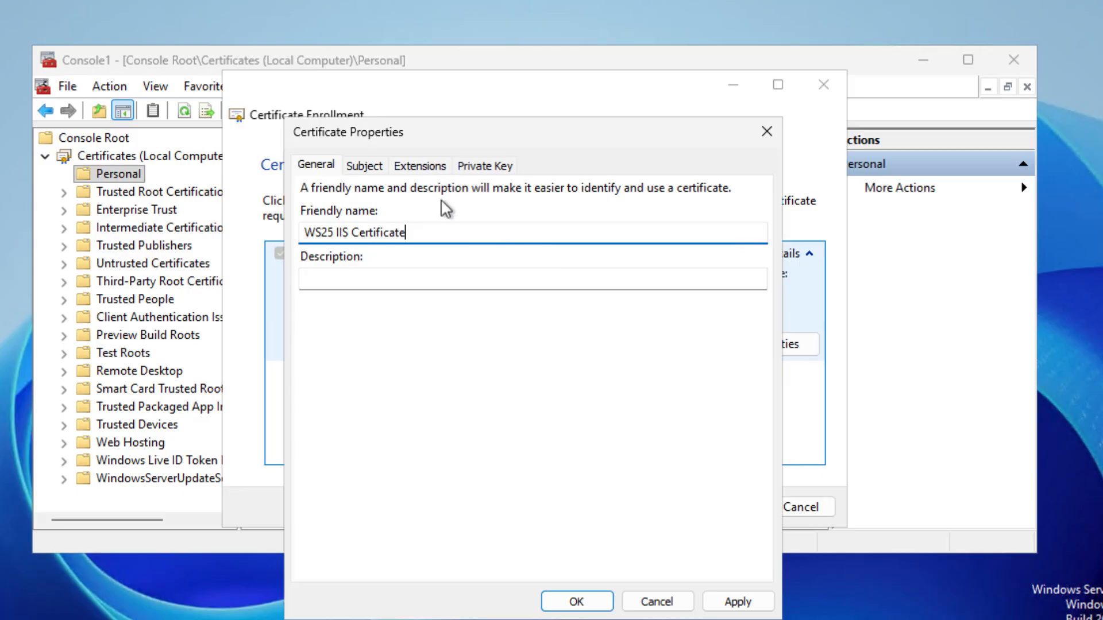
# Step: Set subject common name ws25-iis.windowsserver.info and enter it again as a DNS alternative name
pyautogui.click(364, 165)
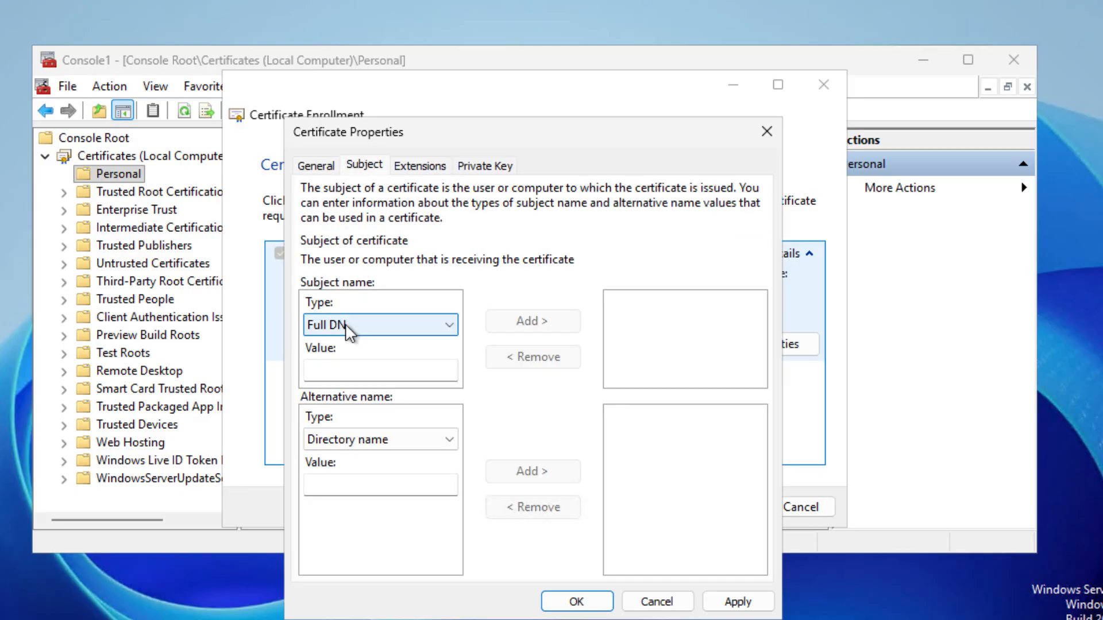
pyautogui.write('ws25-iis.windowsserver.')
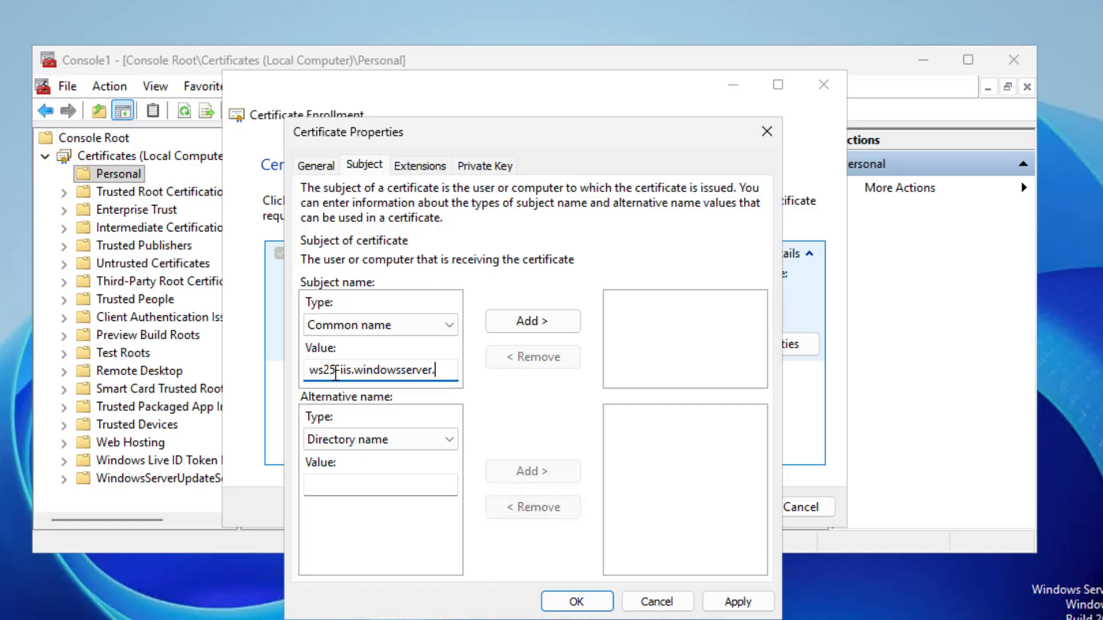
pyautogui.write('info')
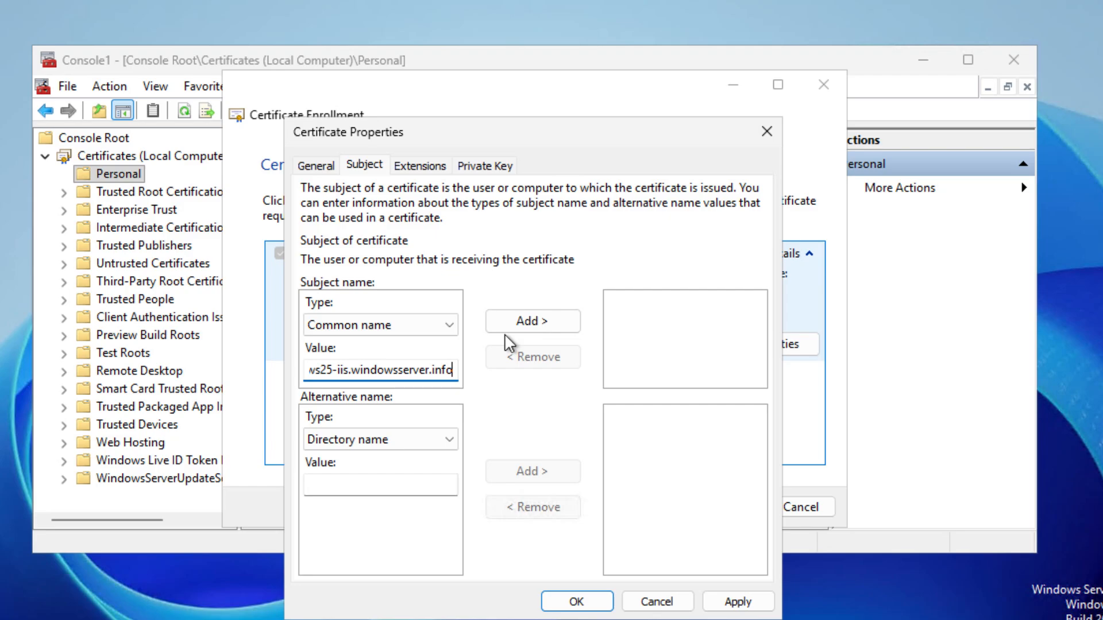
pyautogui.click(532, 320)
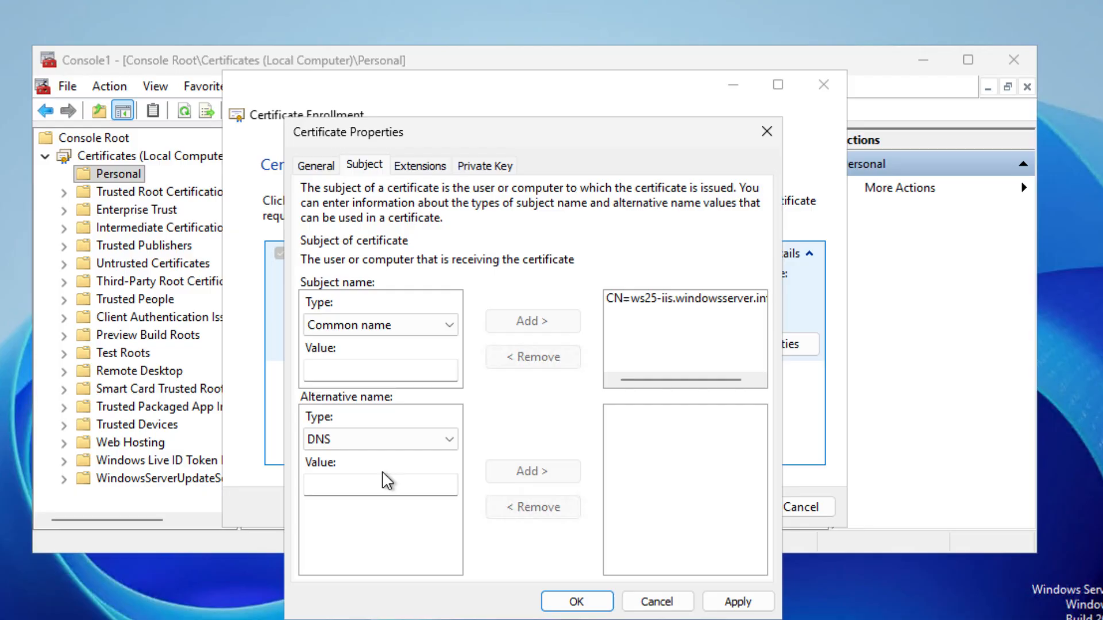
pyautogui.write('ws25-iis.windowsserver.info')
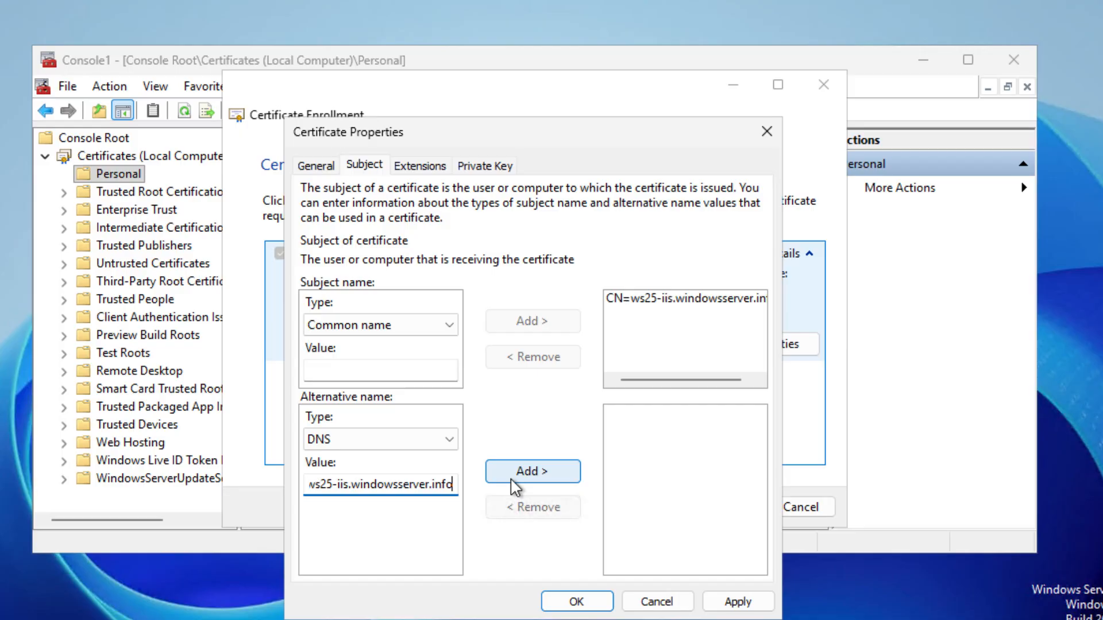
# Step: Add the DNS name plus Digital signature, Key encipherment and Server Authentication usages
pyautogui.click(419, 165)
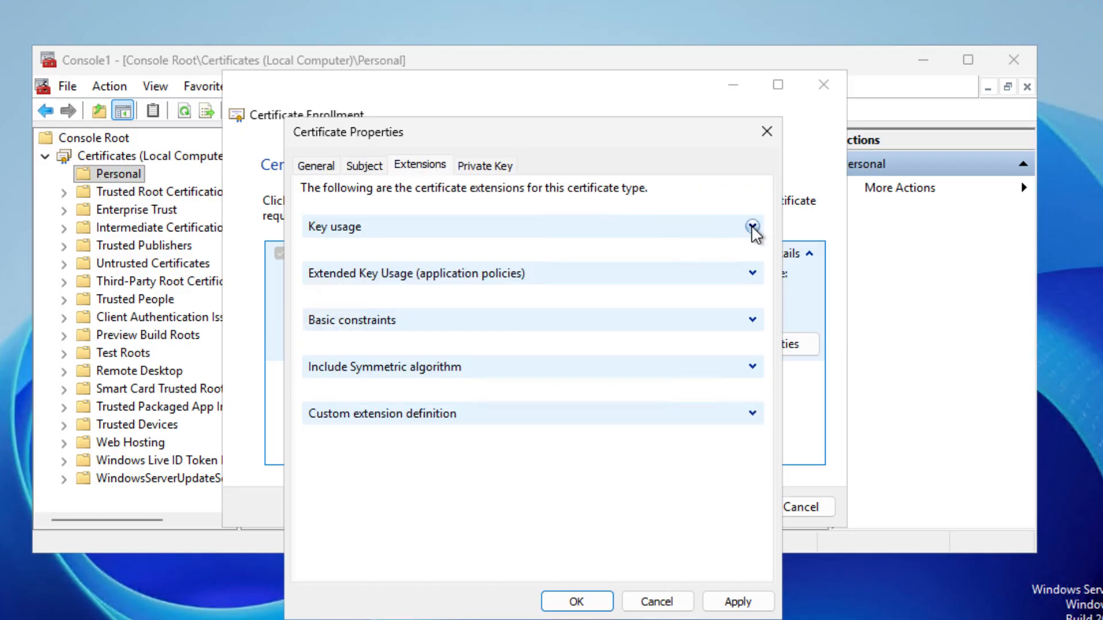
pyautogui.click(752, 226)
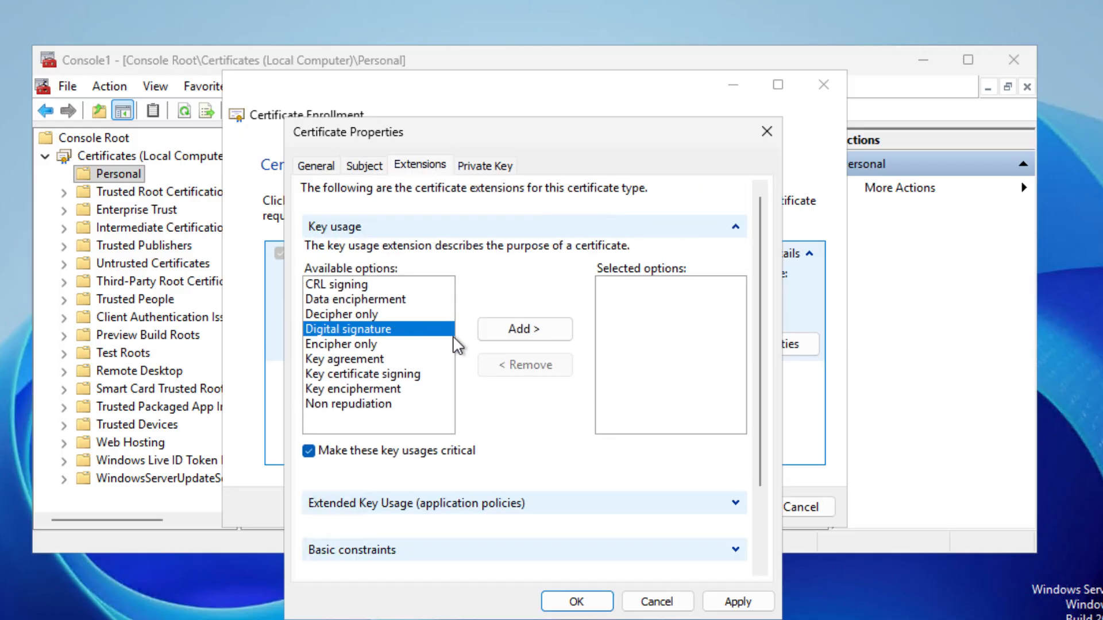
pyautogui.click(524, 328)
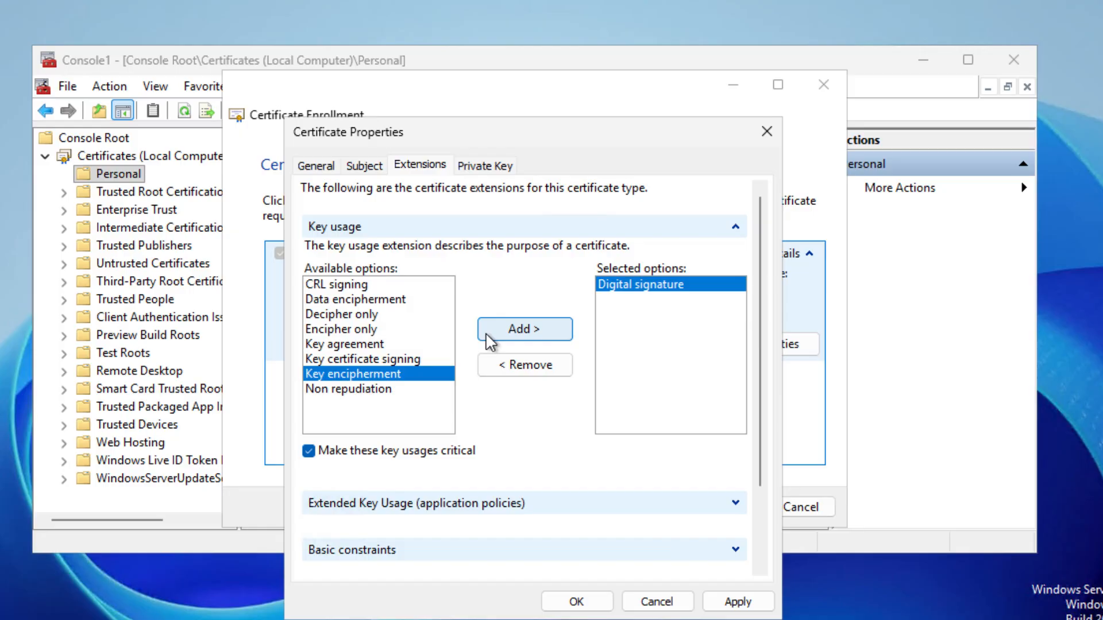
pyautogui.click(524, 329)
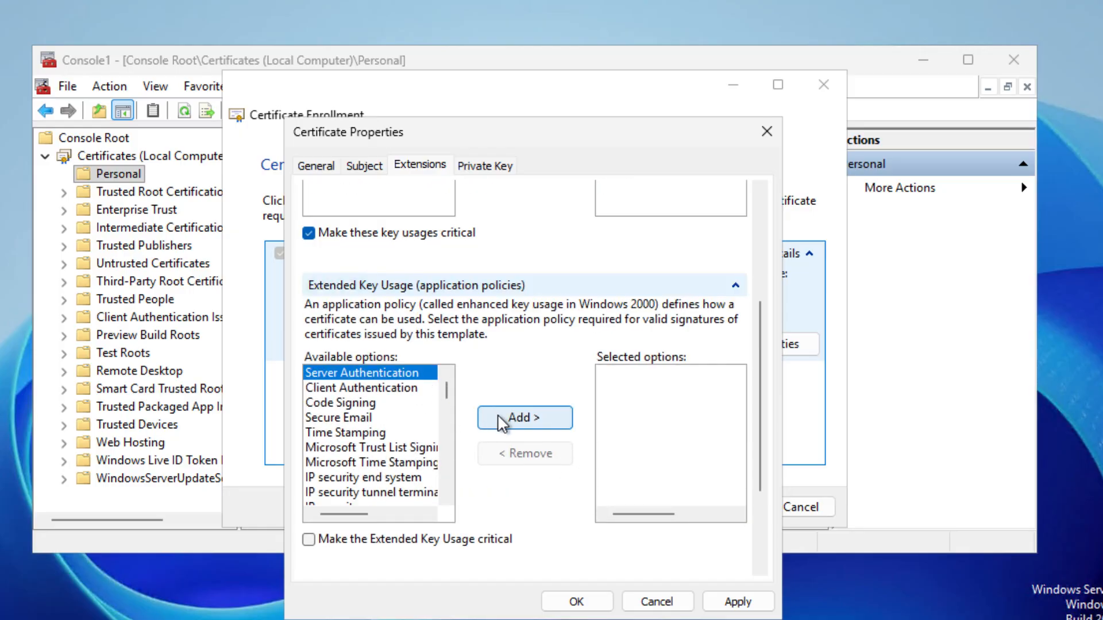
pyautogui.click(524, 417)
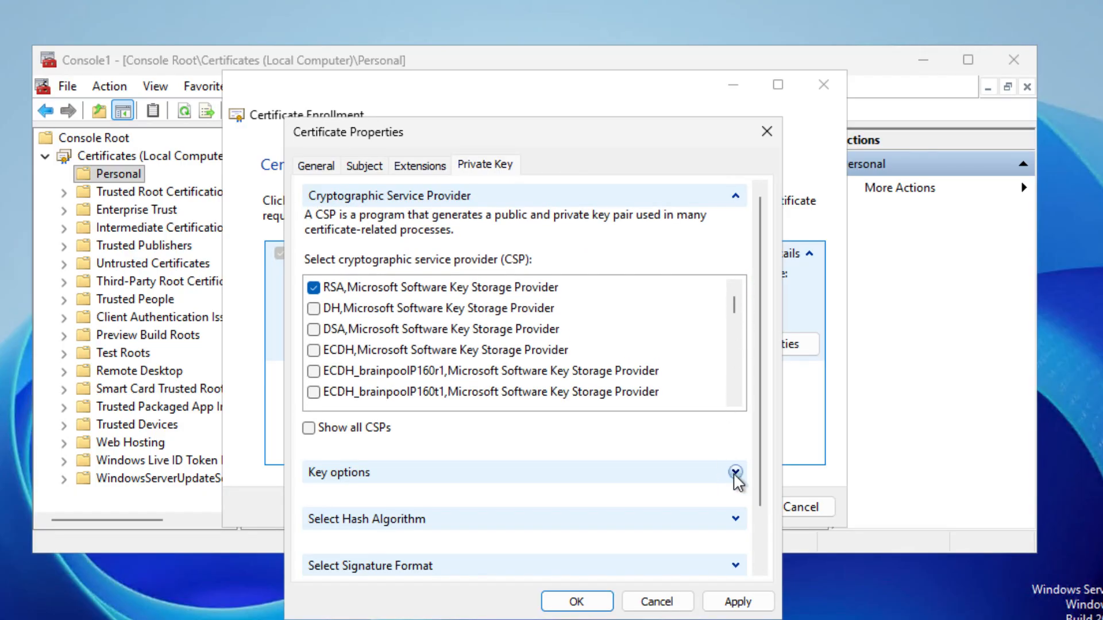
# Step: Choose a 2048-bit exportable, archivable private key and confirm the properties
pyautogui.click(735, 472)
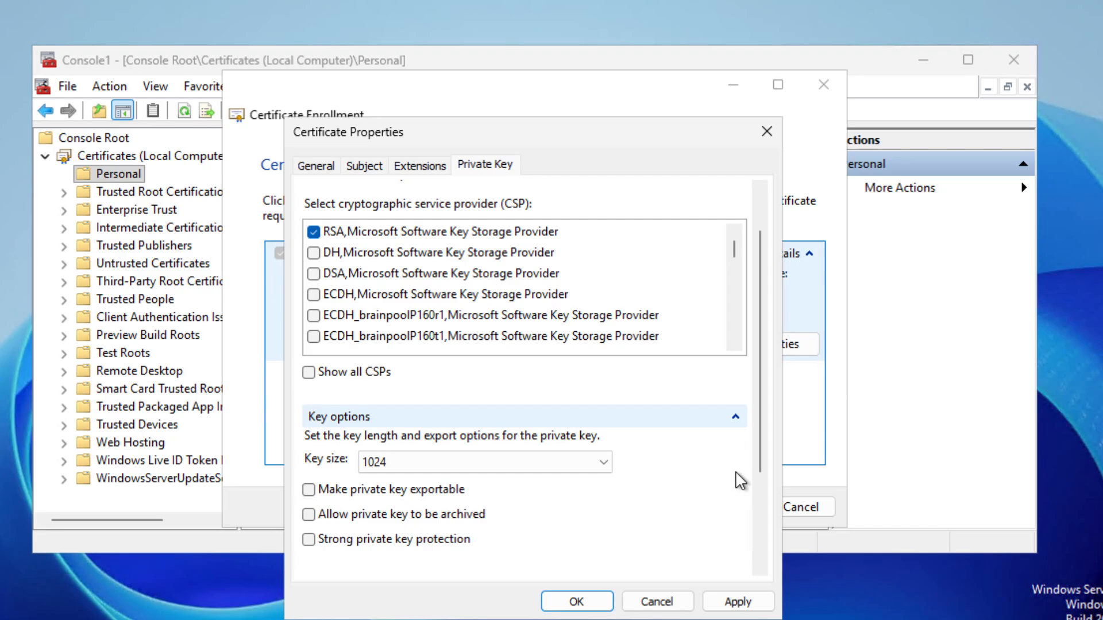
pyautogui.click(484, 462)
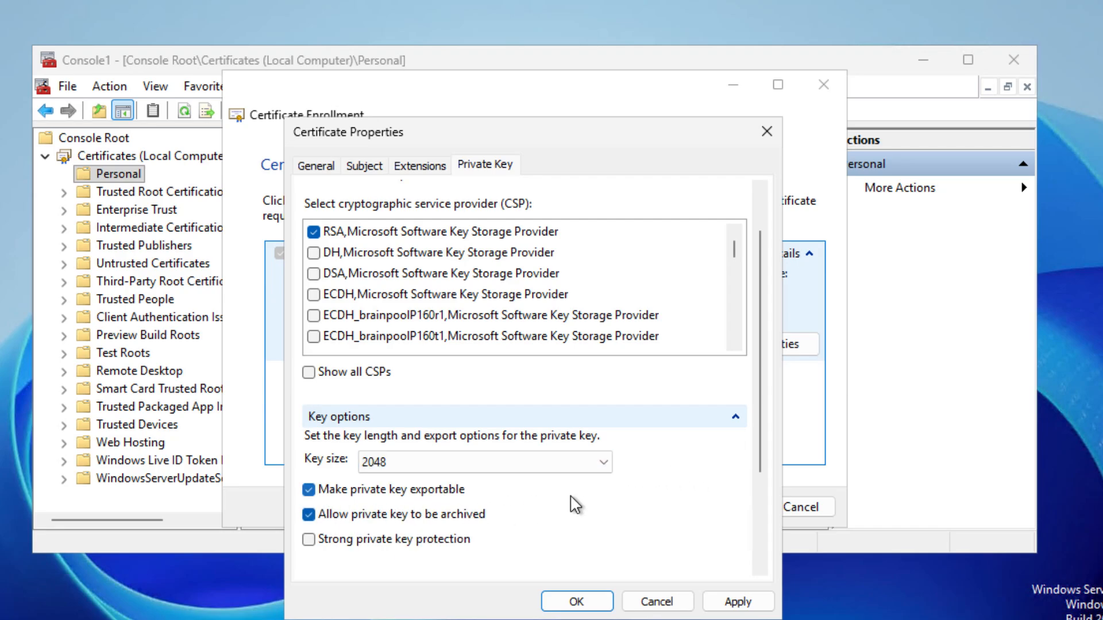
pyautogui.scroll(-3)
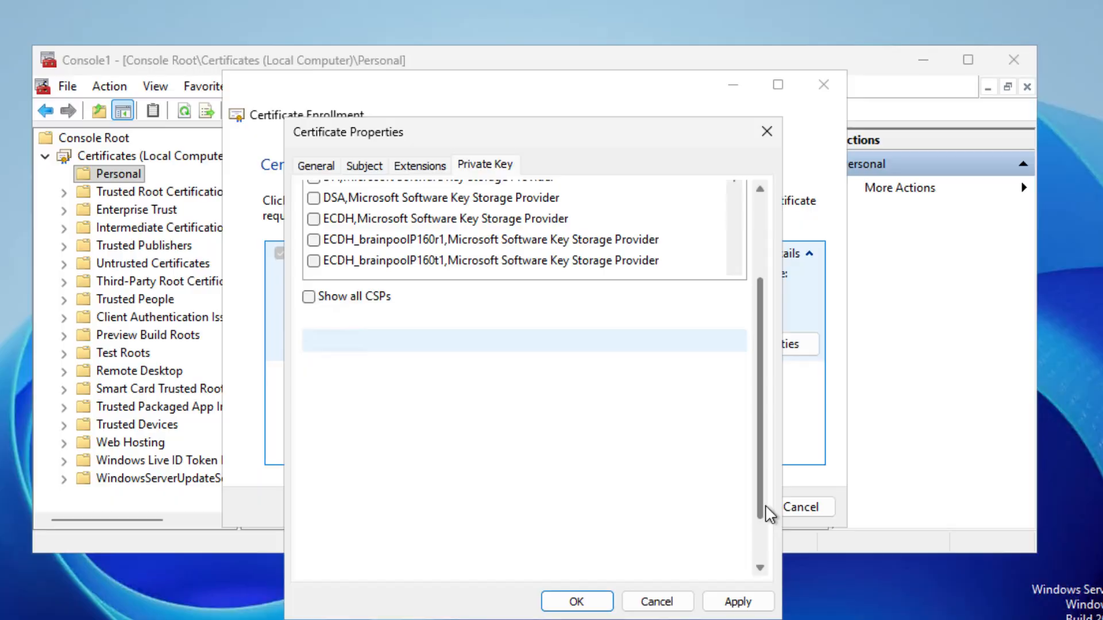
pyautogui.scroll(-3)
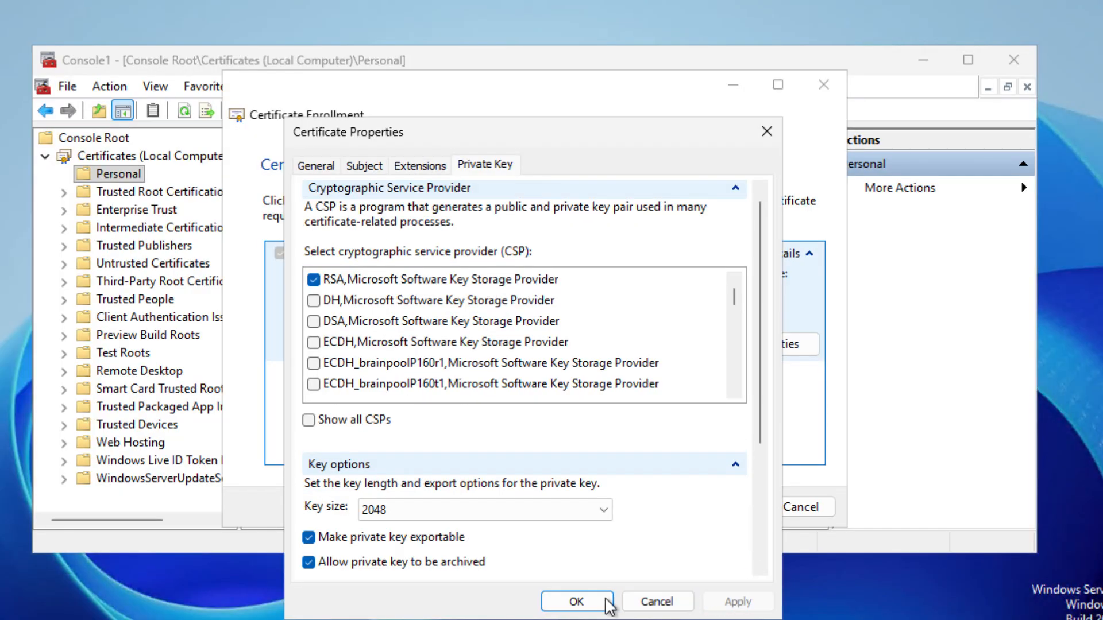
pyautogui.click(577, 601)
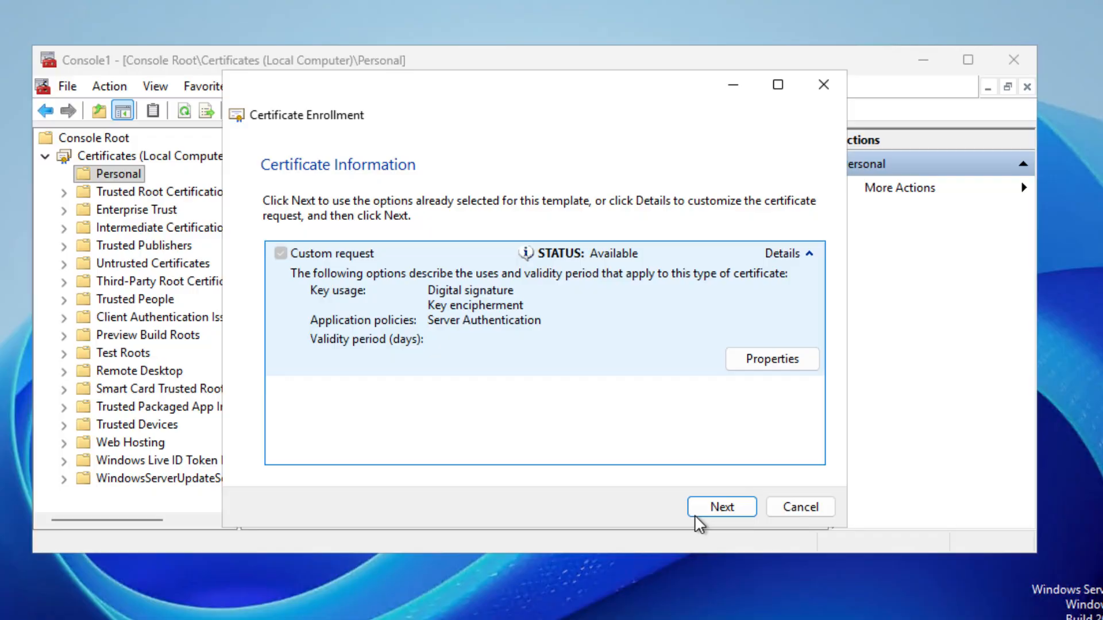
# Step: Save the Base 64 request as C:\temp\ssl-cert-request and finish the wizard
pyautogui.click(721, 506)
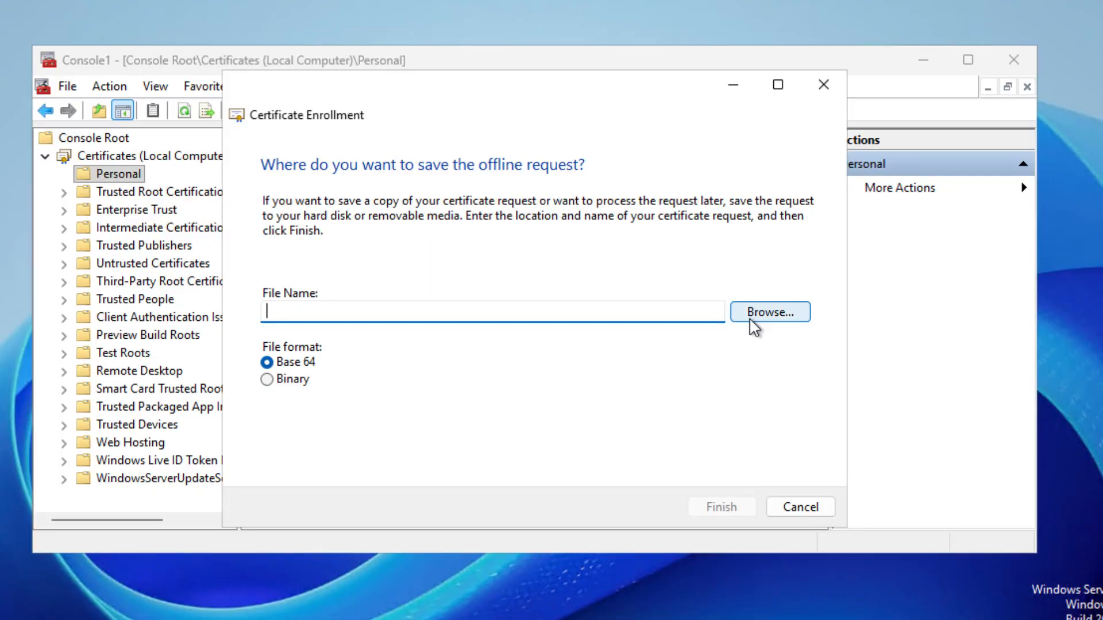
pyautogui.click(770, 311)
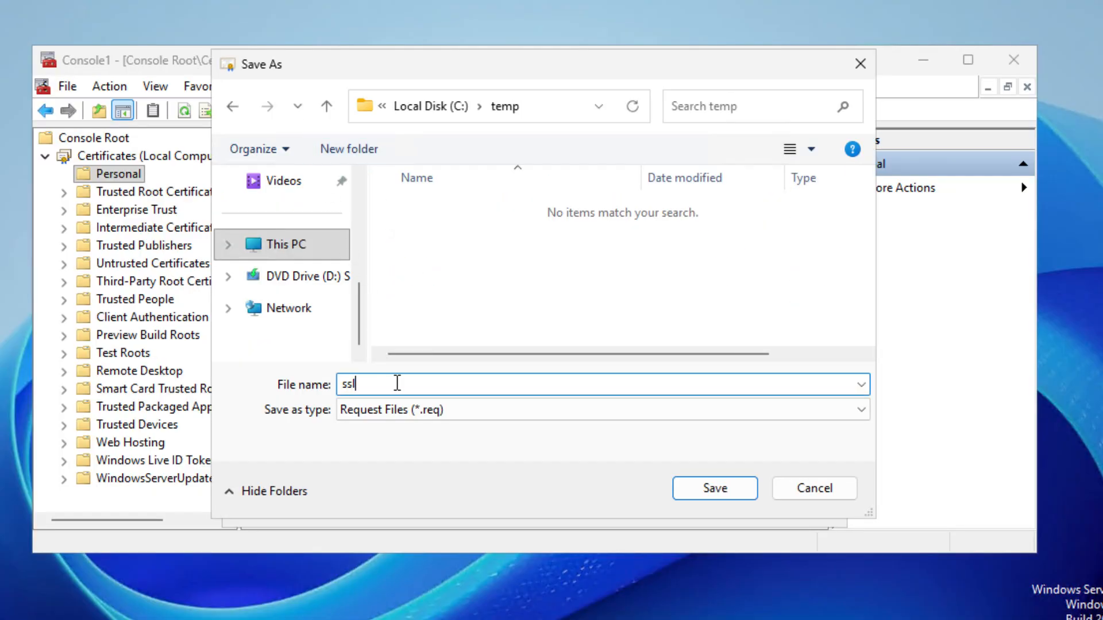
pyautogui.click(713, 488)
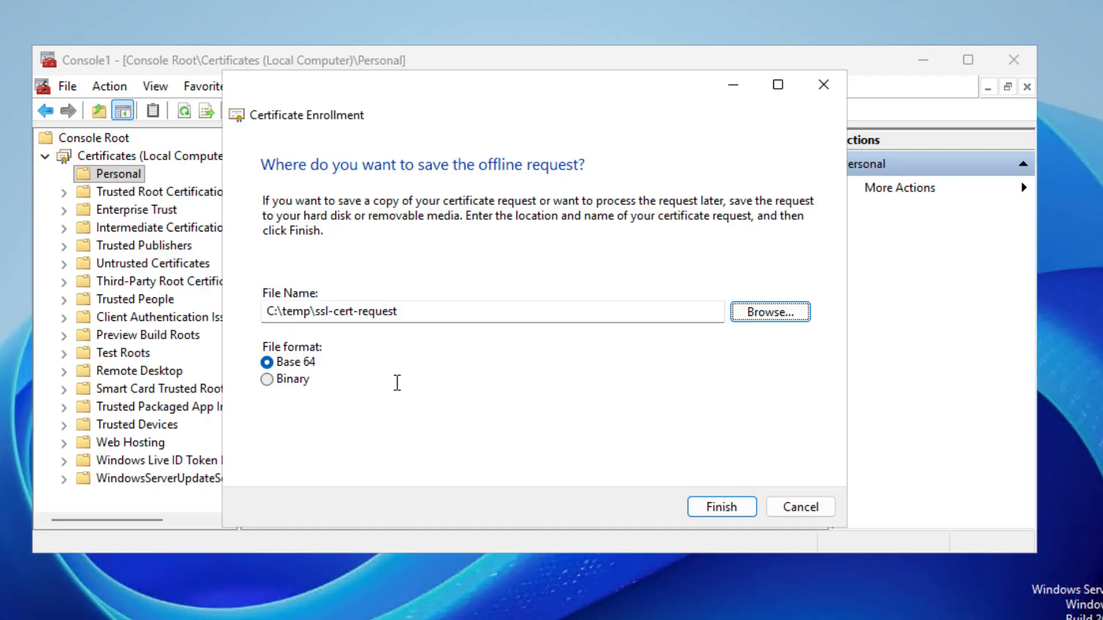
pyautogui.click(720, 506)
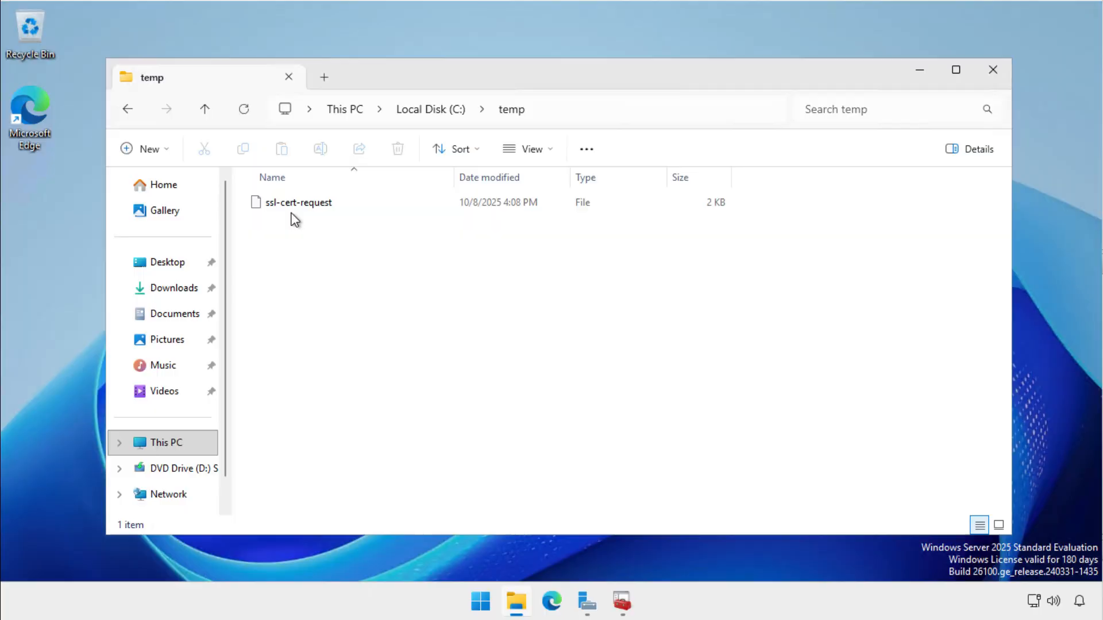
pyautogui.rightClick(299, 202)
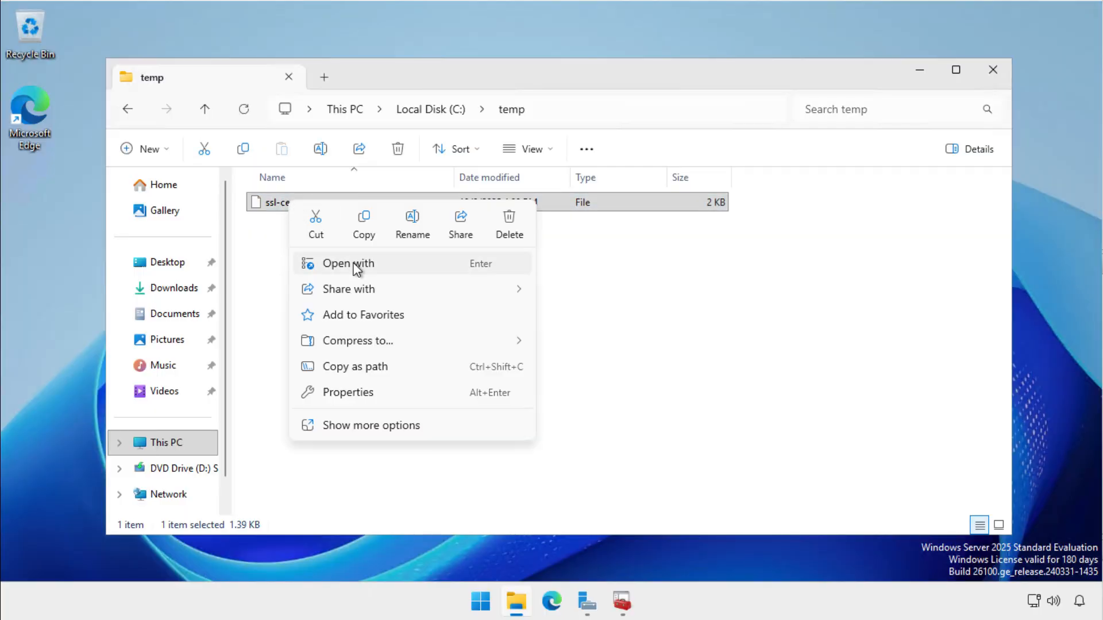
# Step: Open the ssl-cert-request file in Notepad to copy its Base-64 text
pyautogui.click(347, 263)
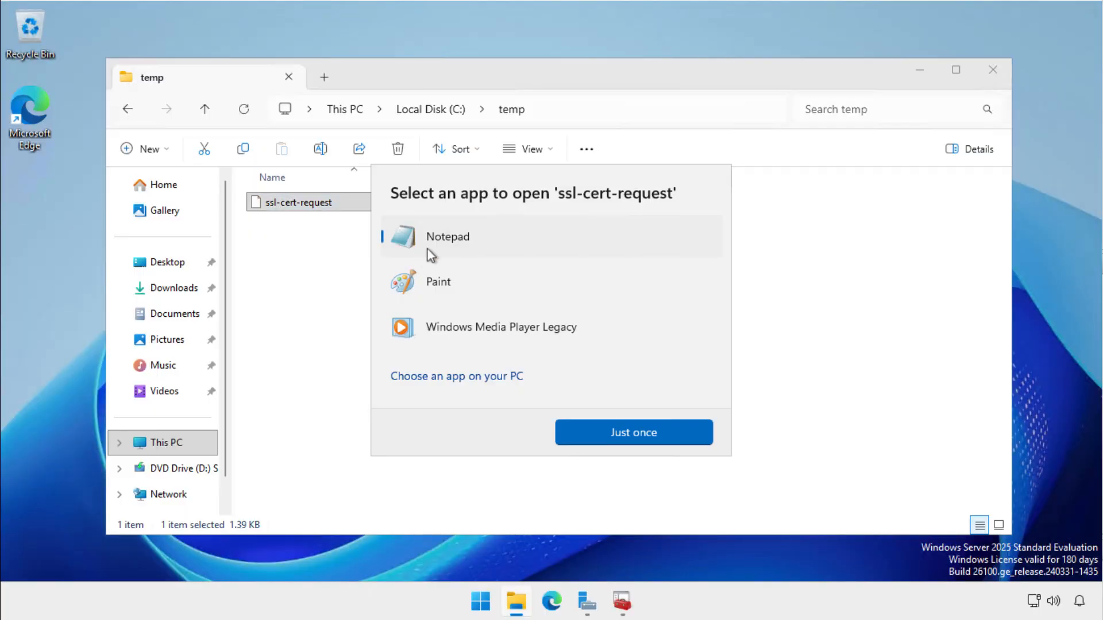
pyautogui.click(632, 432)
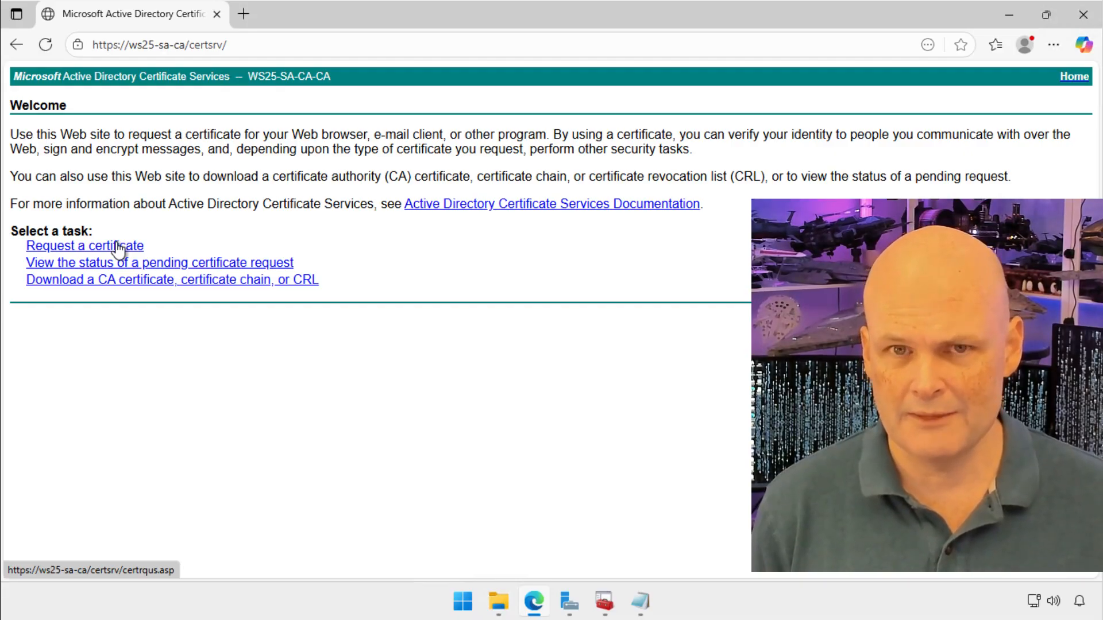
# Step: Submit the pasted request to the CA and bring up actions for pending request Id 6
pyautogui.click(84, 246)
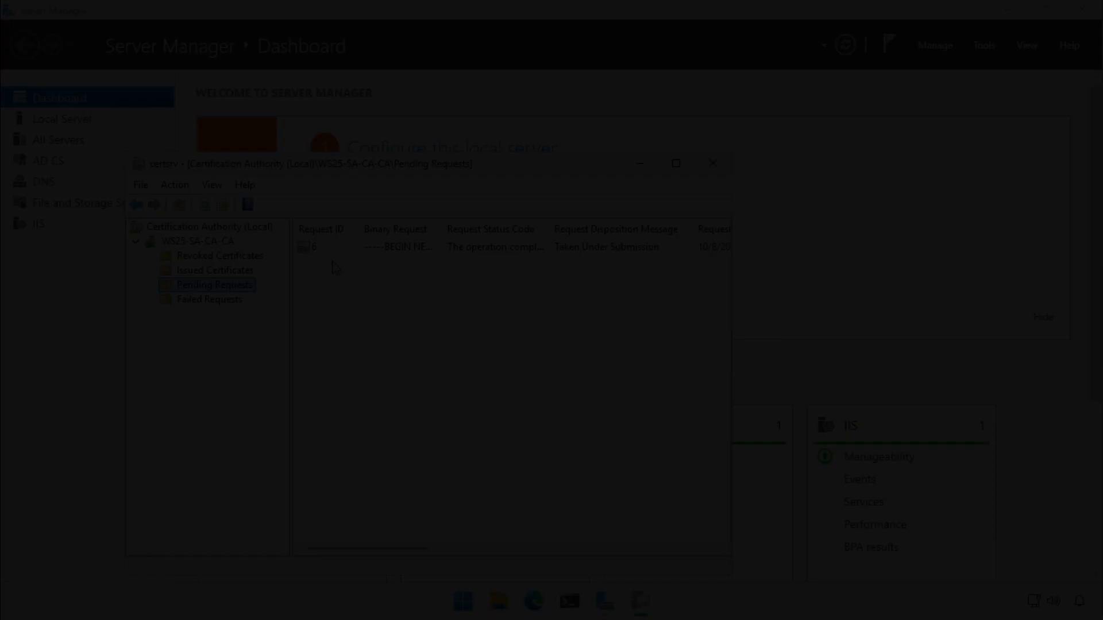
pyautogui.rightClick(313, 246)
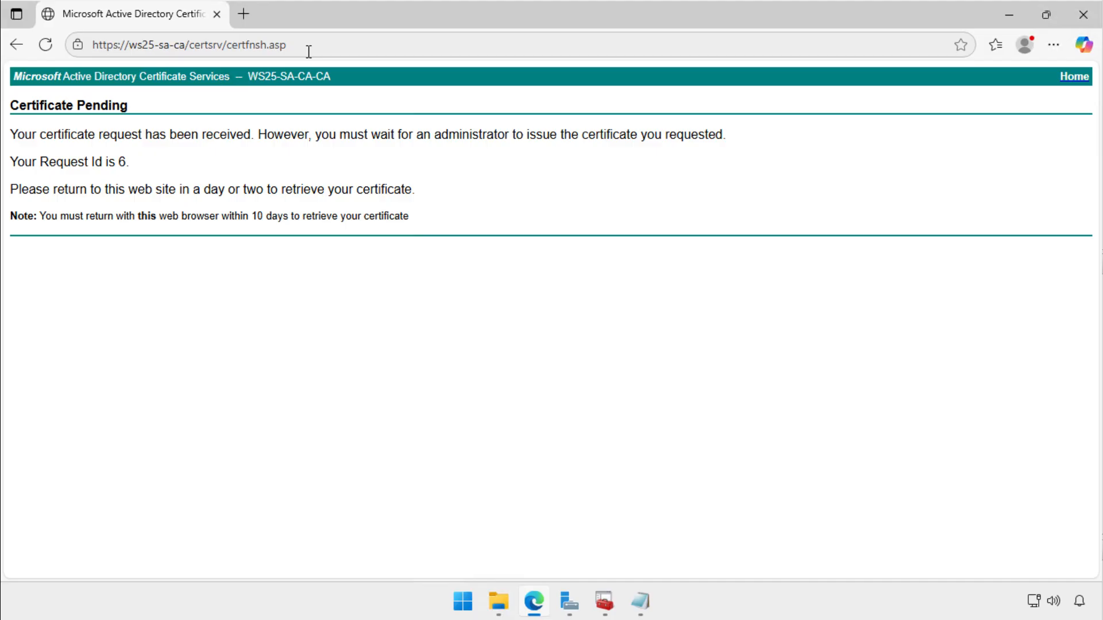
# Step: From the pending-request status page, download the issued certificate Base 64 encoded and keep certnew.cer
pyautogui.click(1073, 77)
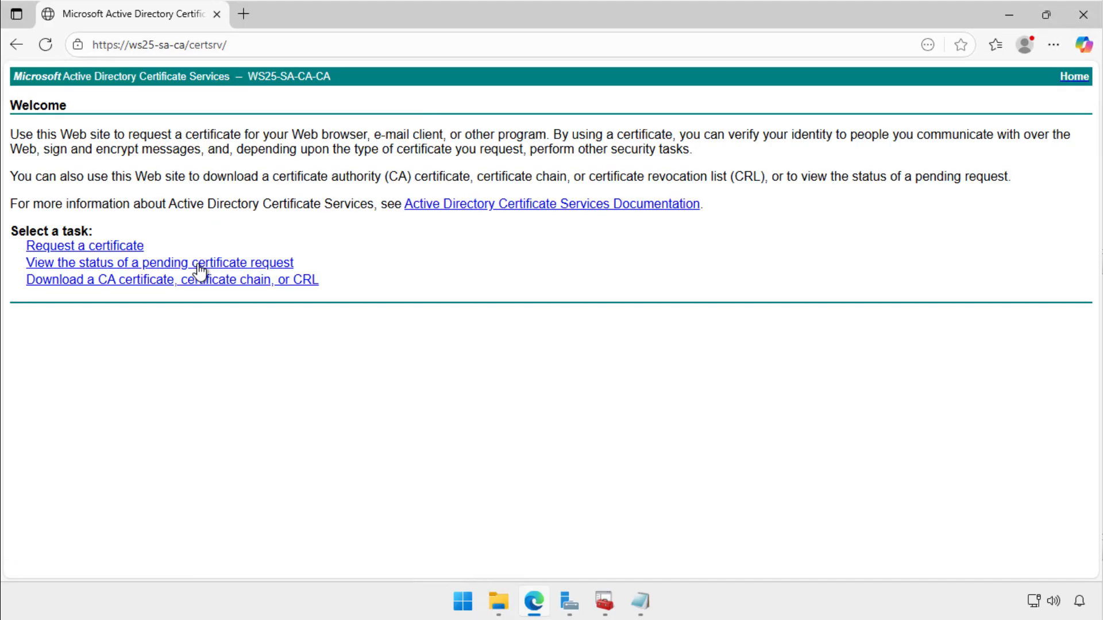
pyautogui.click(158, 262)
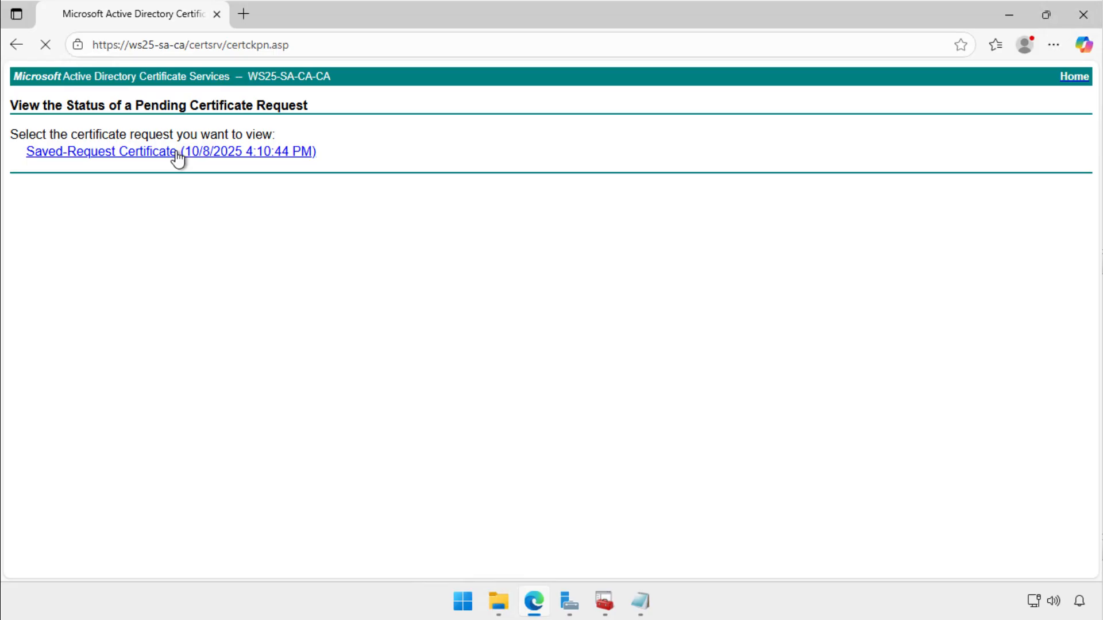
pyautogui.click(101, 152)
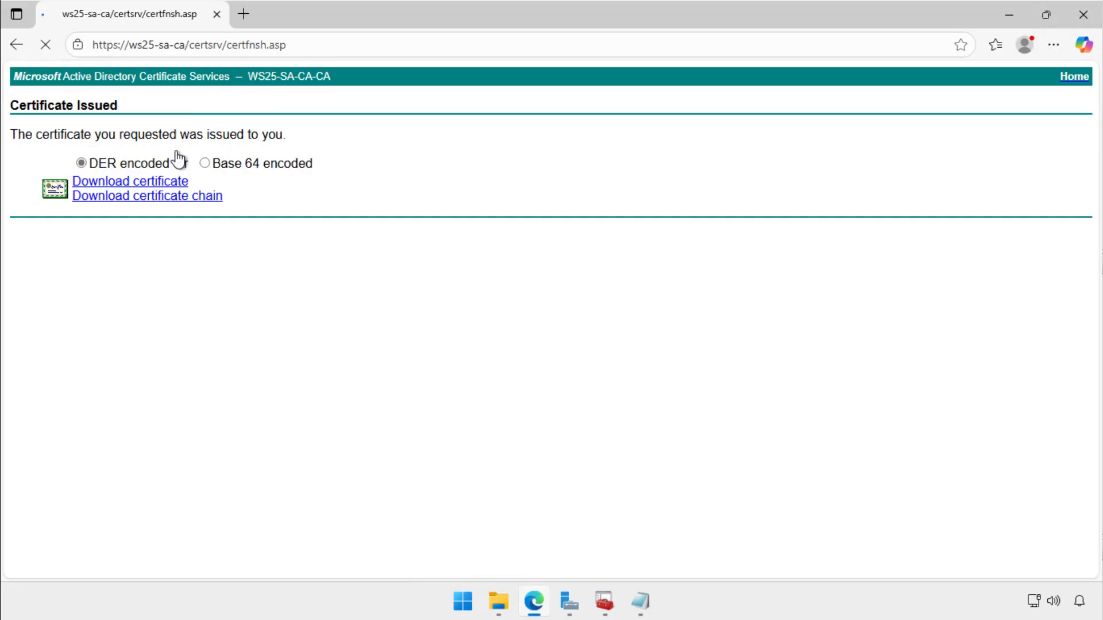
pyautogui.click(204, 163)
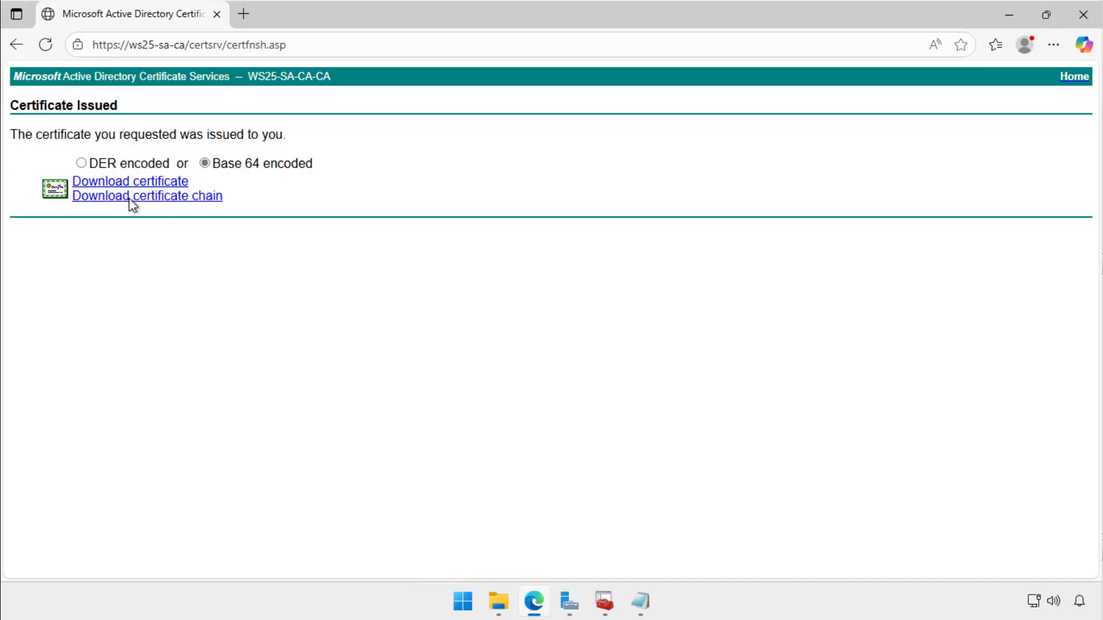
pyautogui.click(130, 180)
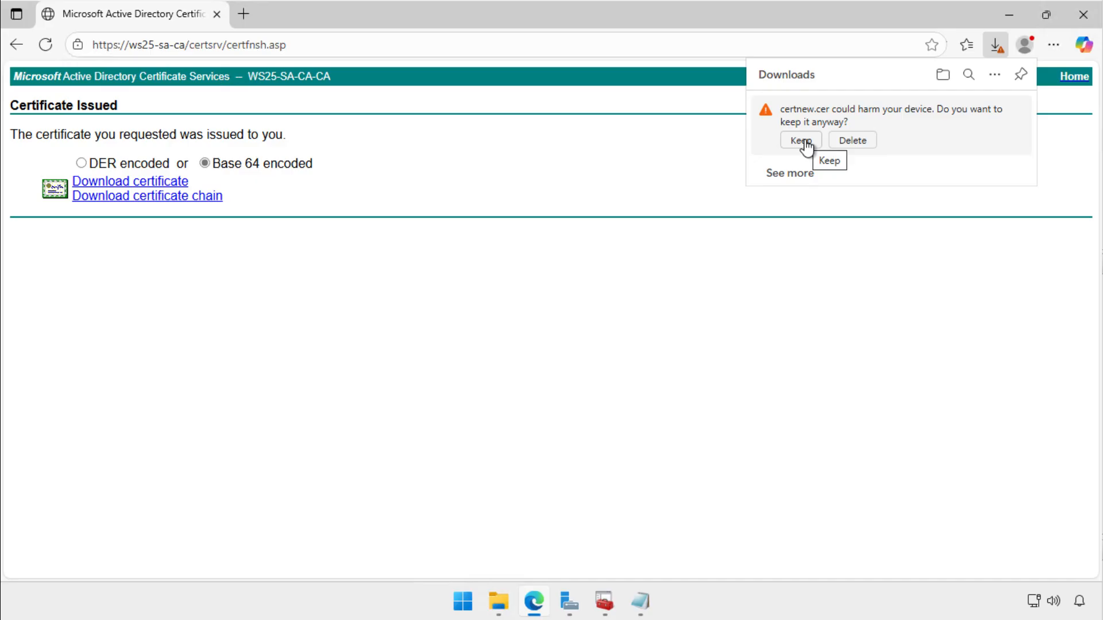
pyautogui.click(800, 140)
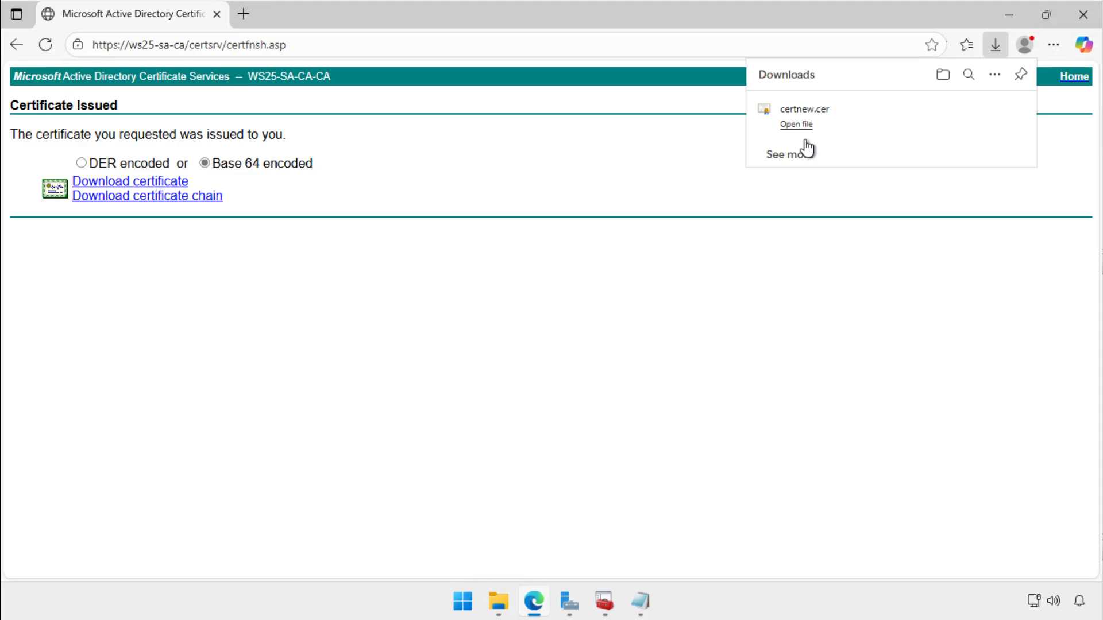
pyautogui.moveTo(990, 118)
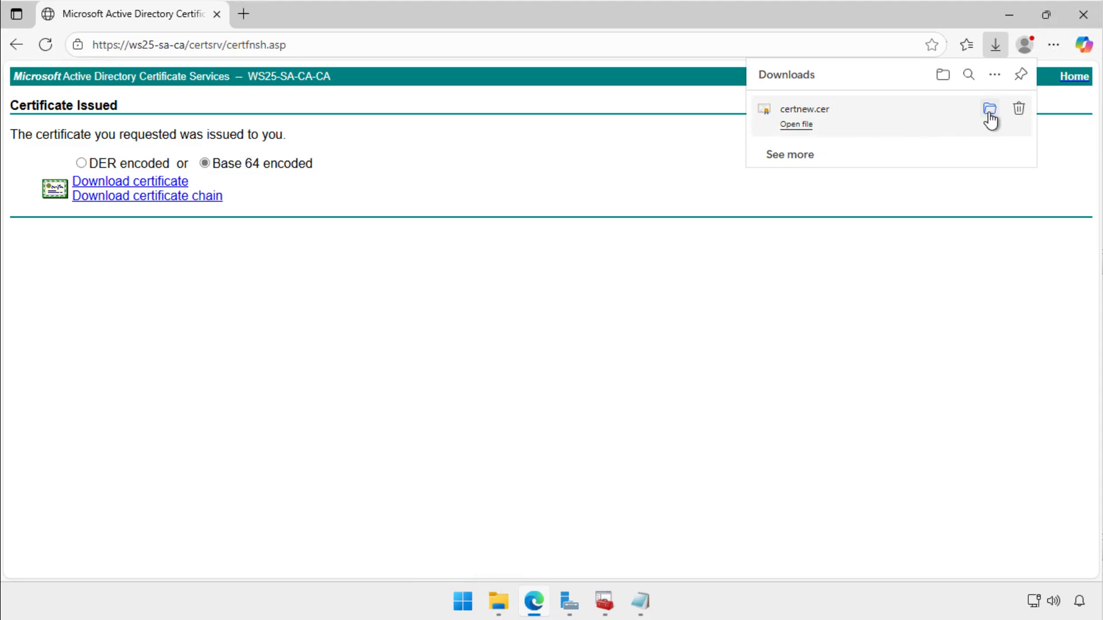
# Step: Rename certnew to web-server-cert in Downloads and open it
pyautogui.rightClick(301, 268)
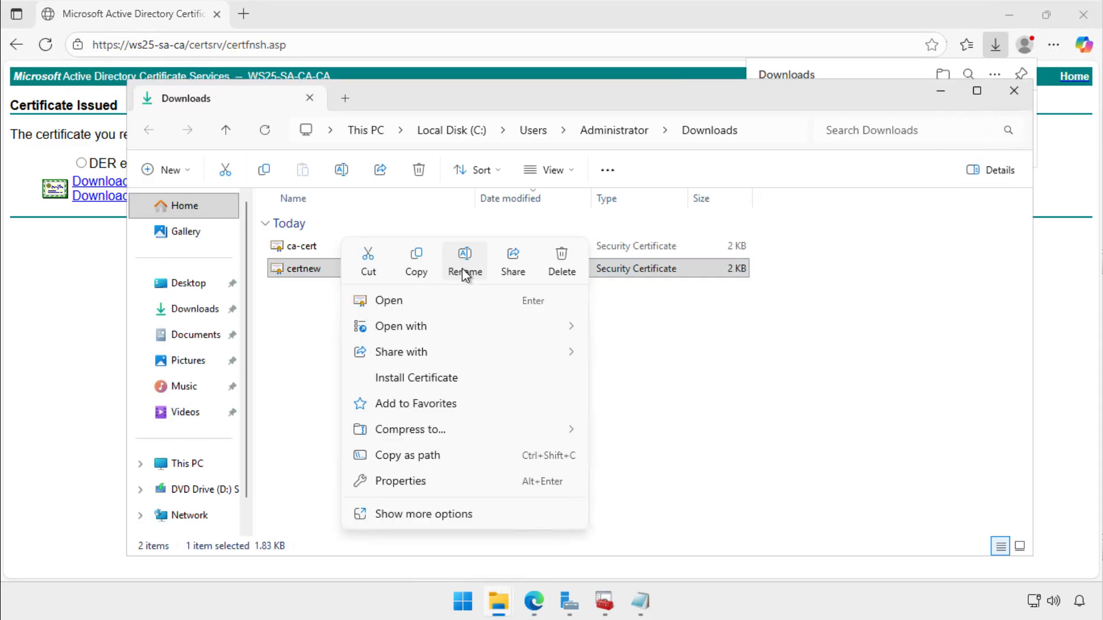
pyautogui.click(464, 271)
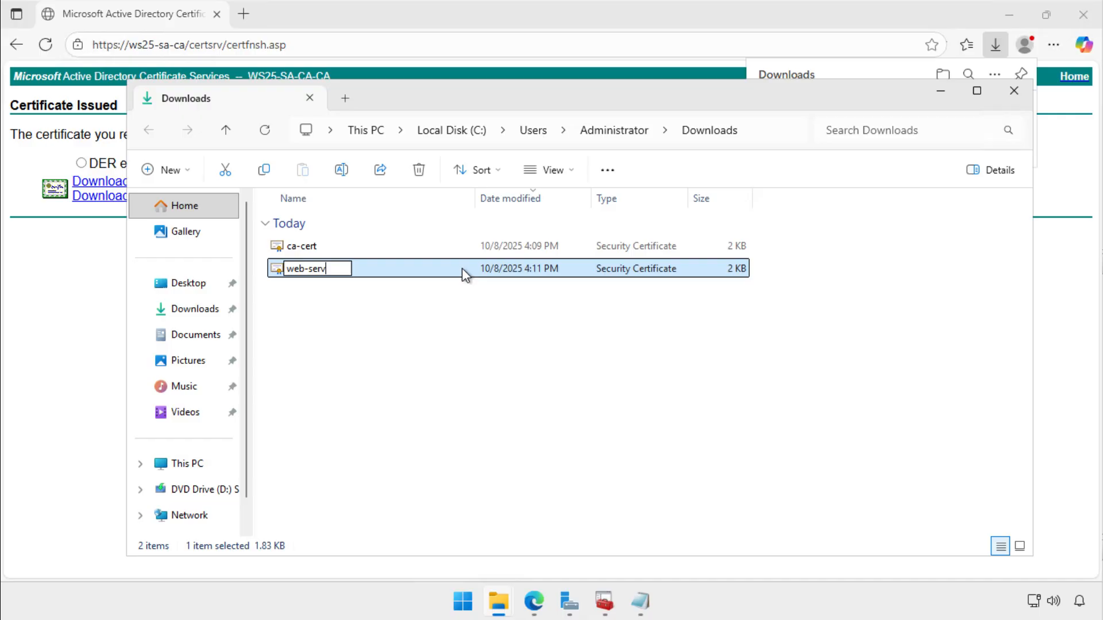
pyautogui.press('Enter')
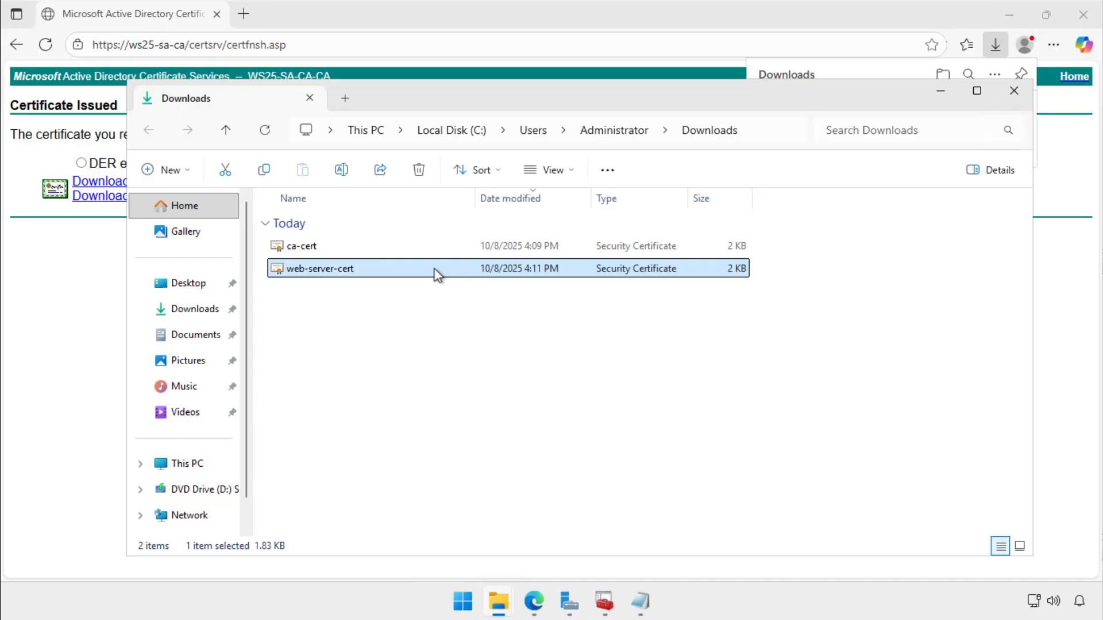
pyautogui.doubleClick(317, 268)
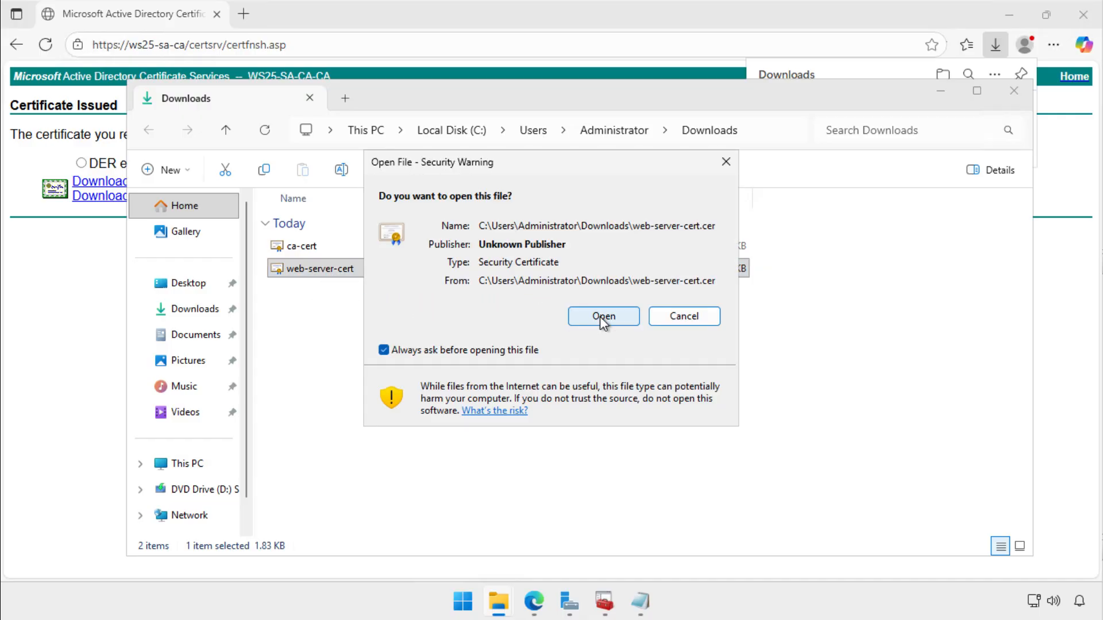
# Step: Open the certificate past the warning and start installing it for the Local Machine
pyautogui.click(602, 316)
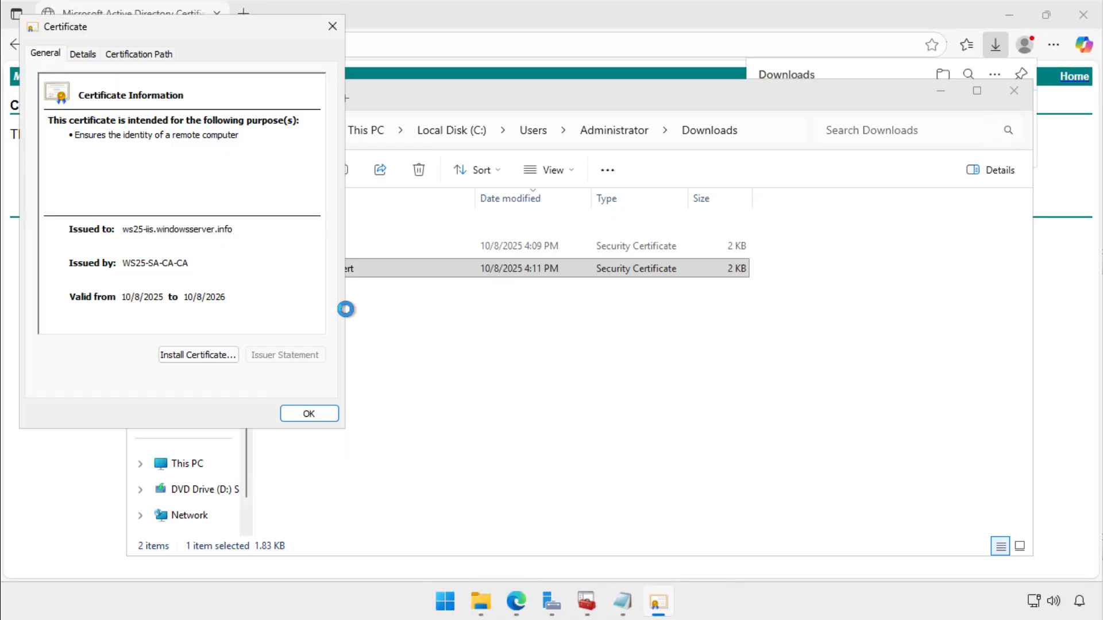
pyautogui.click(197, 355)
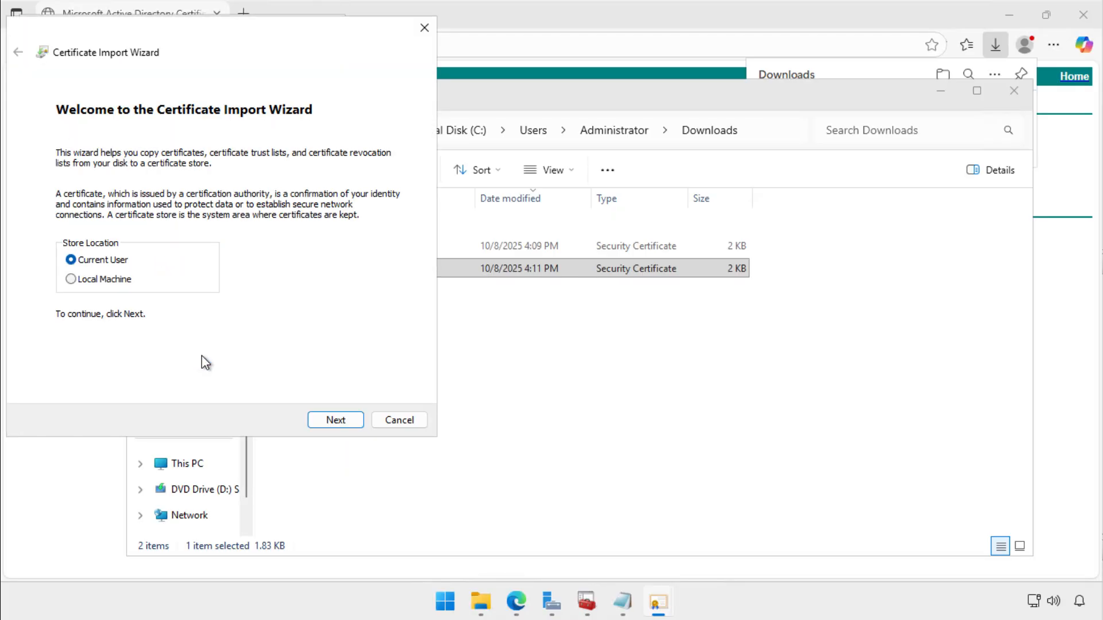
pyautogui.click(70, 280)
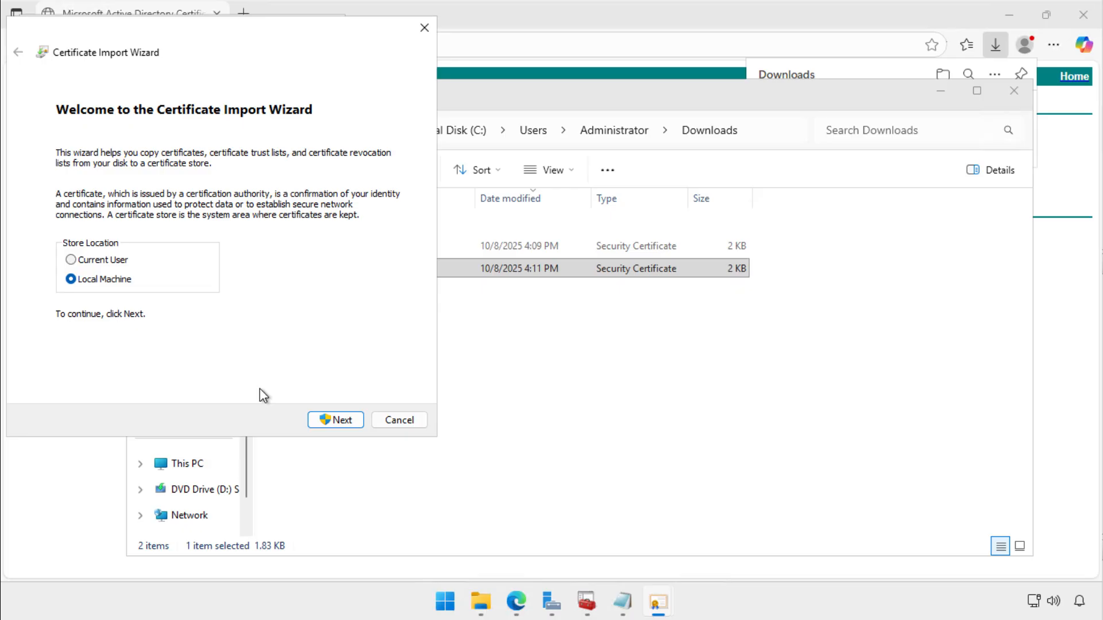
pyautogui.click(336, 421)
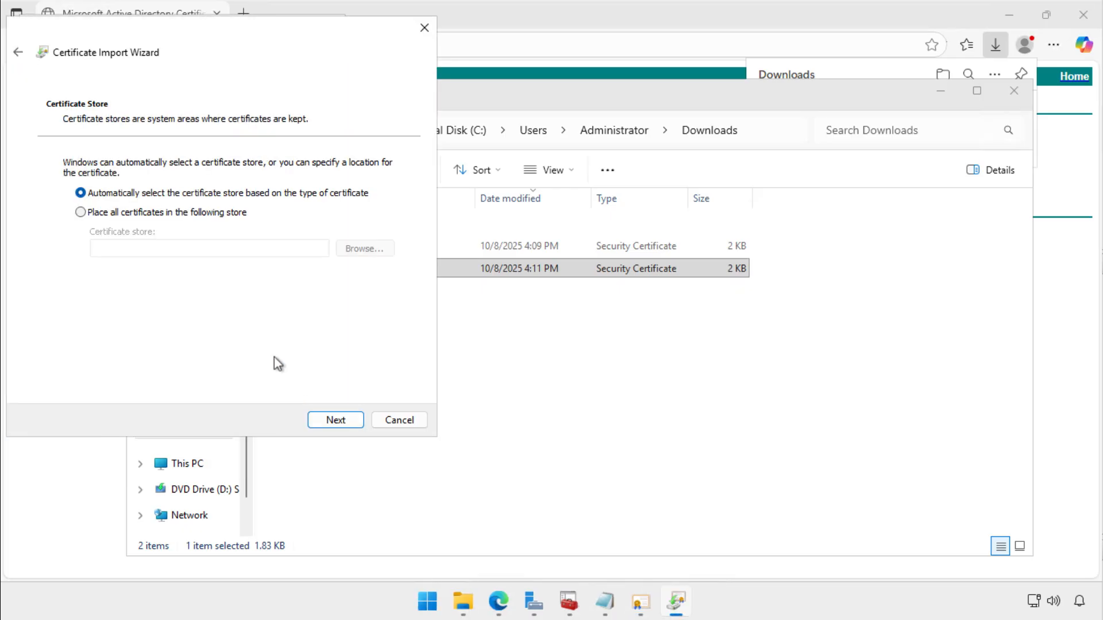
# Step: Place it in the Personal store and complete the import successfully
pyautogui.click(364, 249)
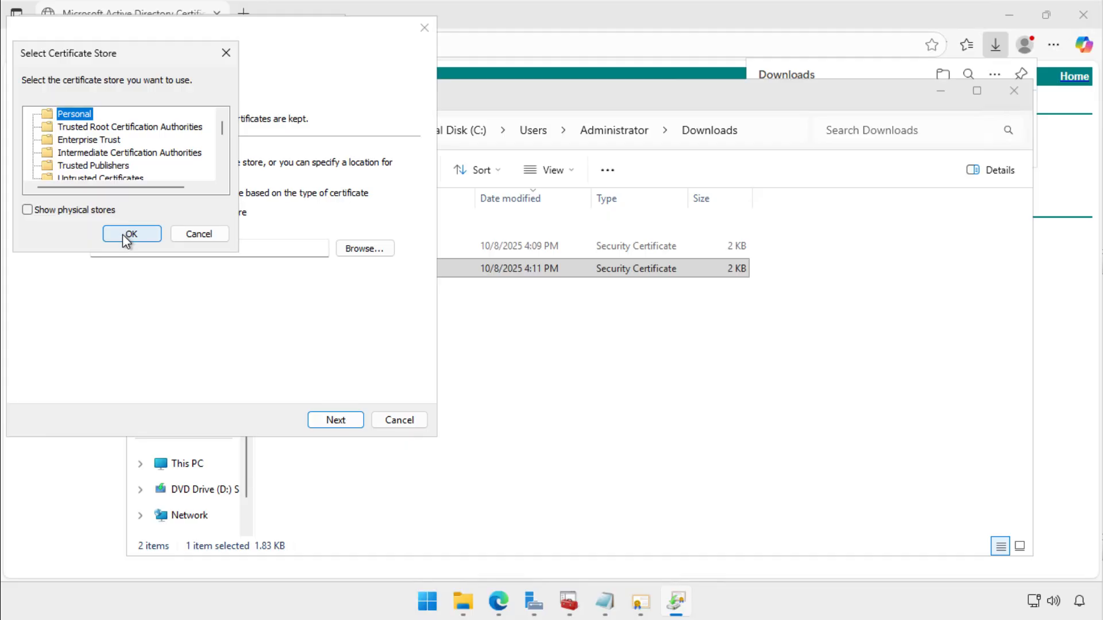
pyautogui.click(131, 233)
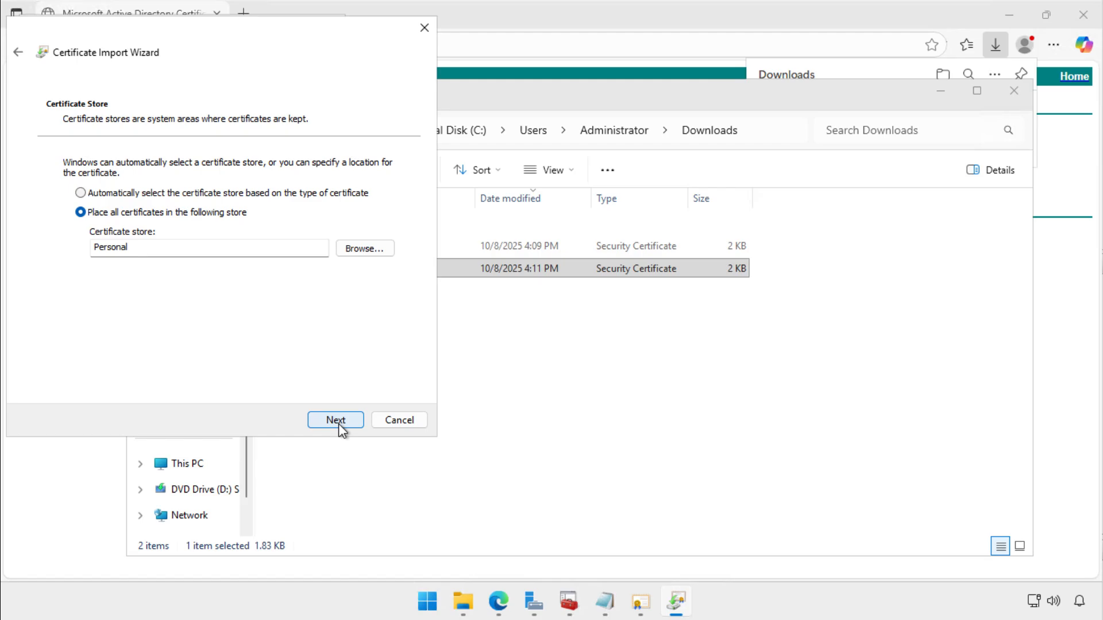
pyautogui.click(335, 420)
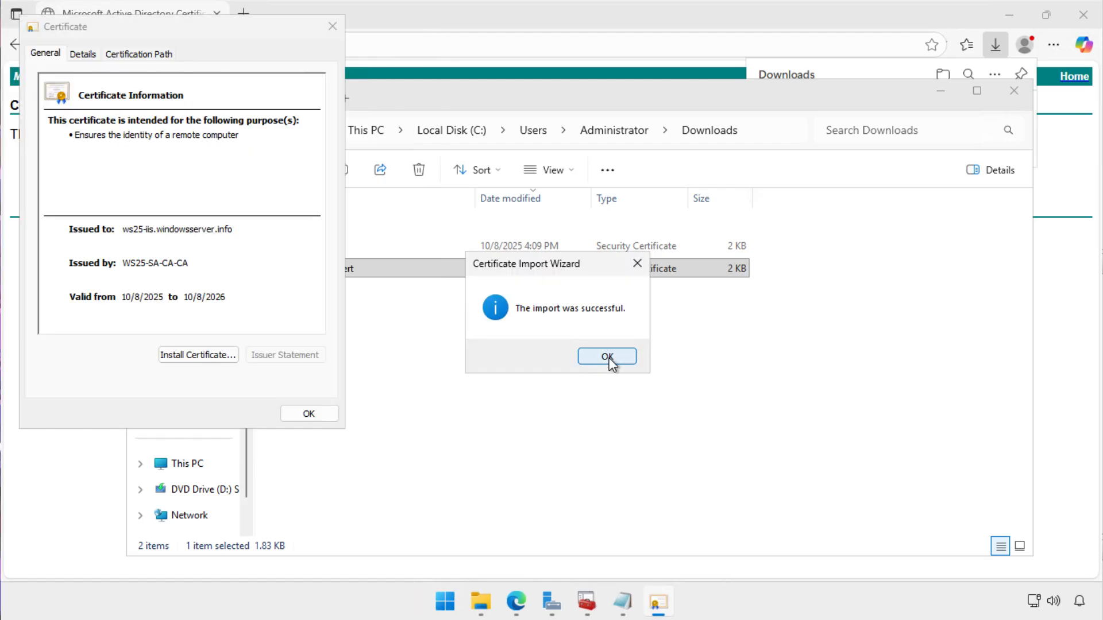
pyautogui.click(606, 357)
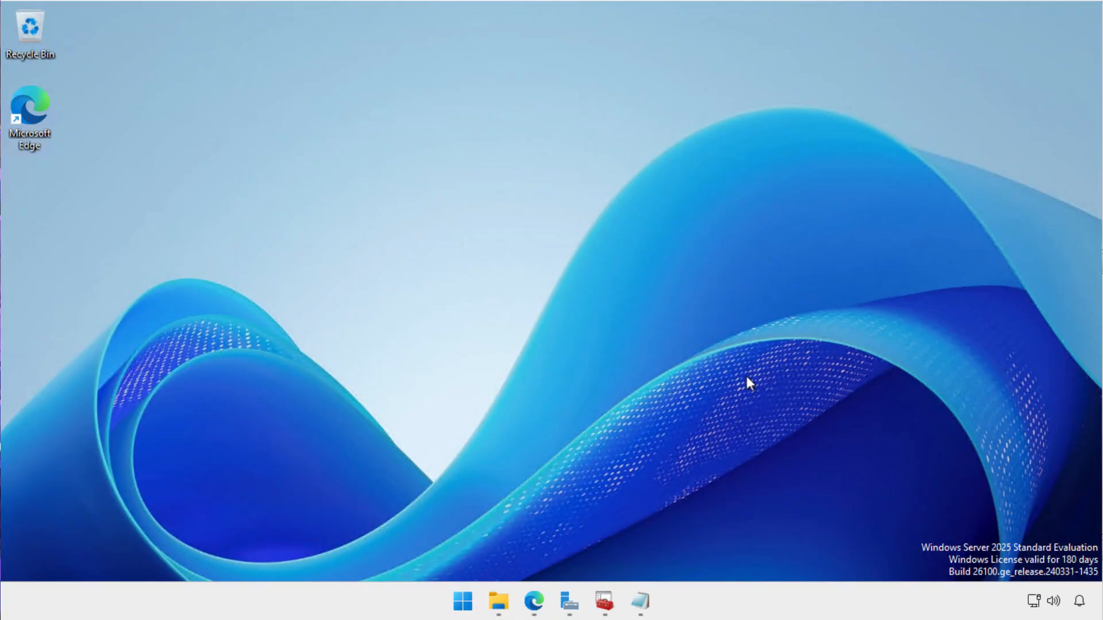
# Step: In IIS Manager, select Default Web Site and start adding a site binding
pyautogui.click(569, 601)
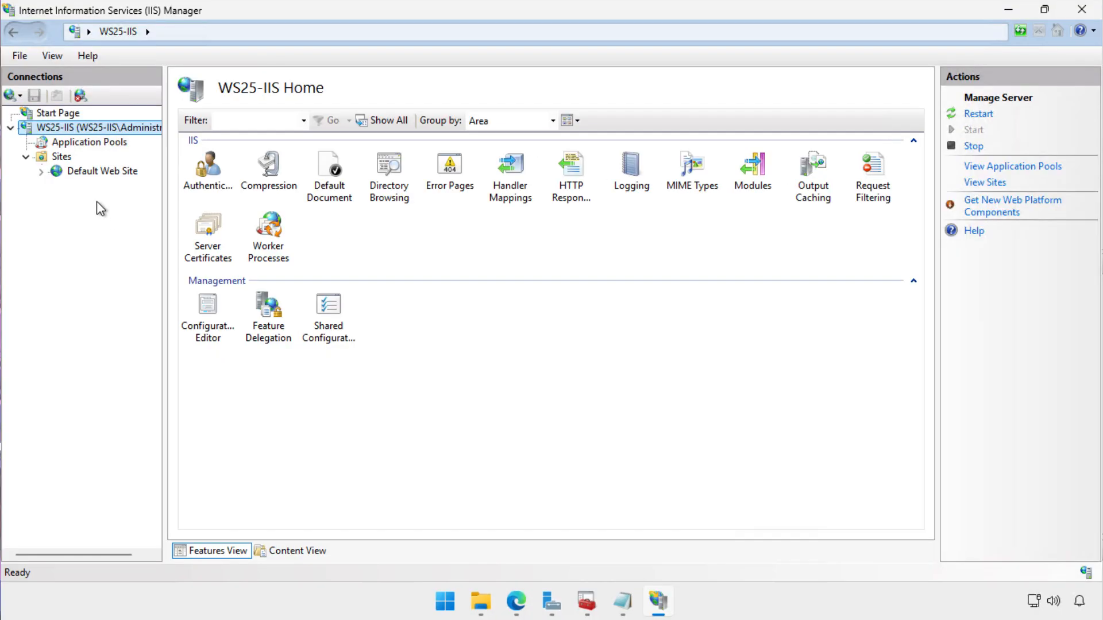
pyautogui.click(105, 171)
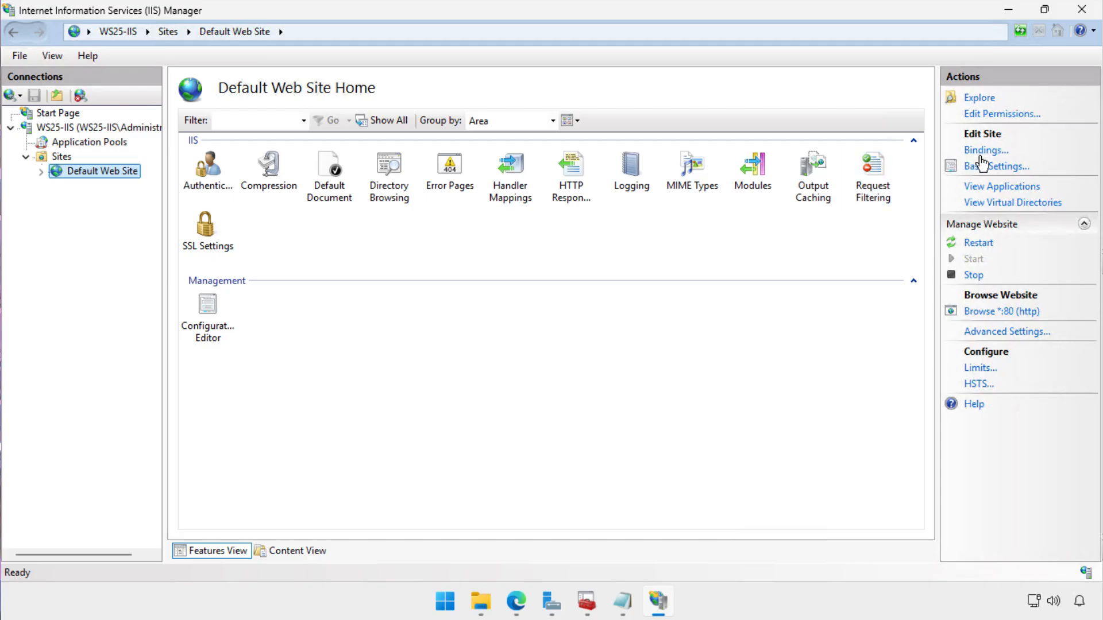
pyautogui.moveTo(983, 163)
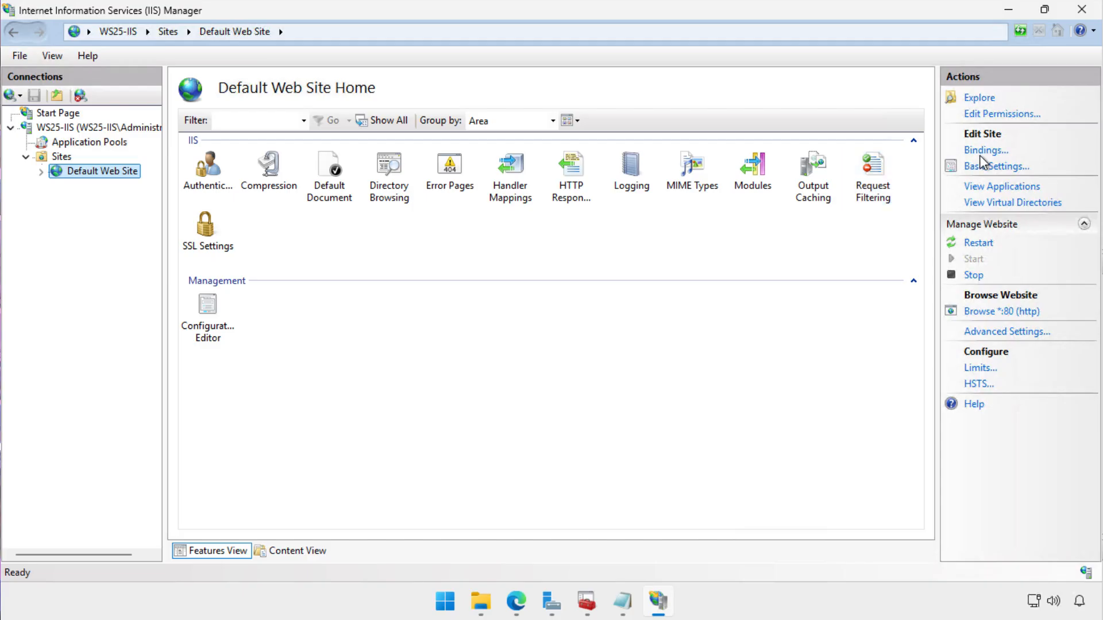
pyautogui.click(984, 149)
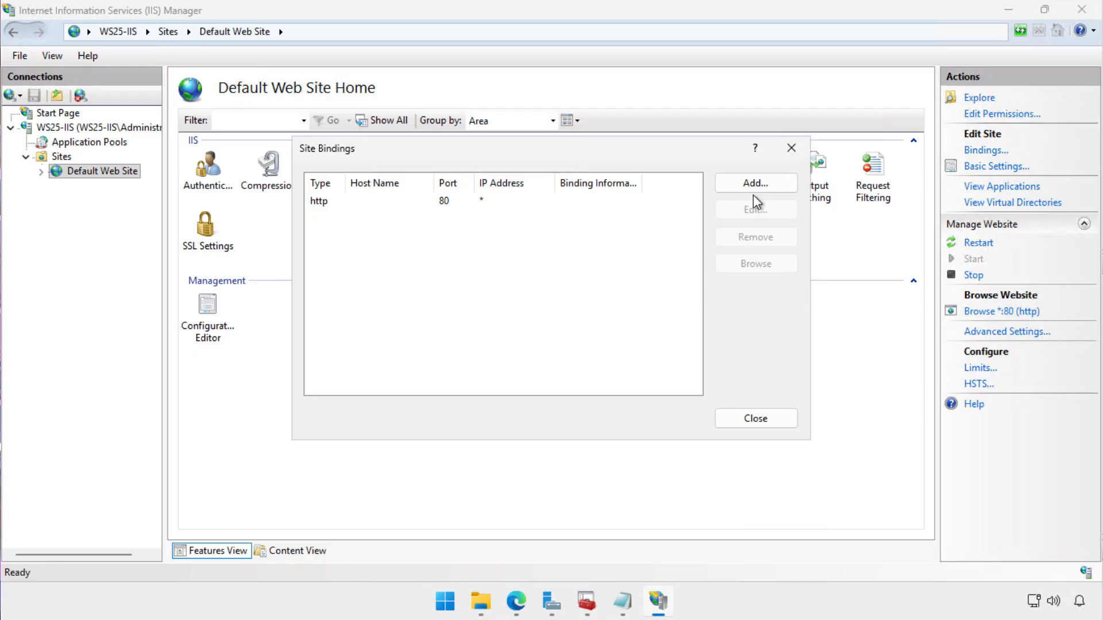
pyautogui.click(755, 183)
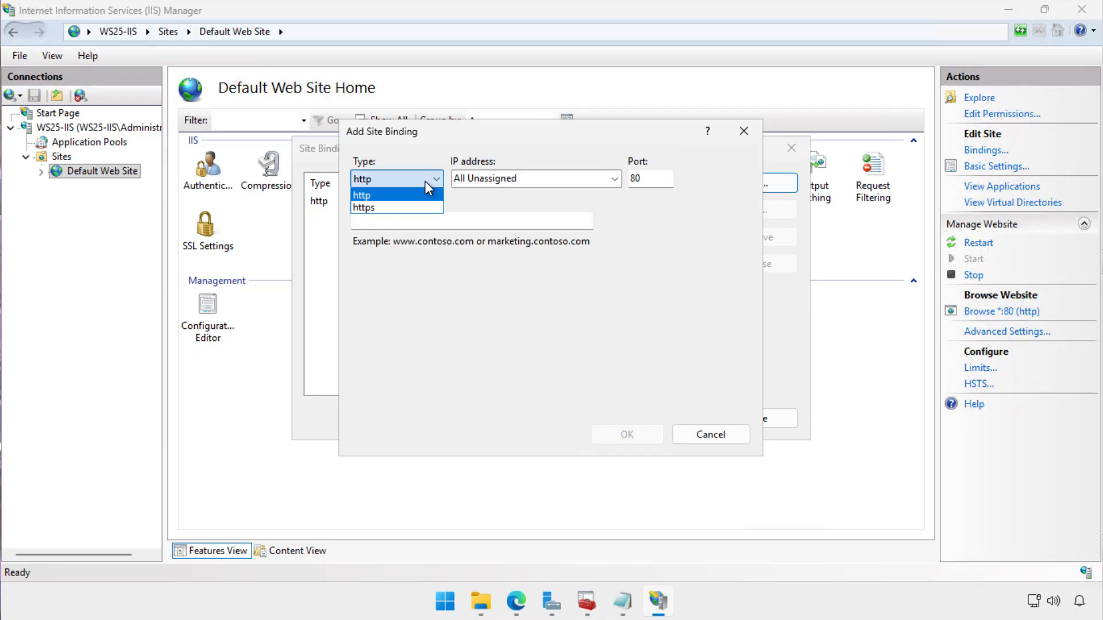
# Step: Make it https on port 443 for ws25-iis.windowsserver.info with WS25 IIS Certificate and save
pyautogui.click(364, 208)
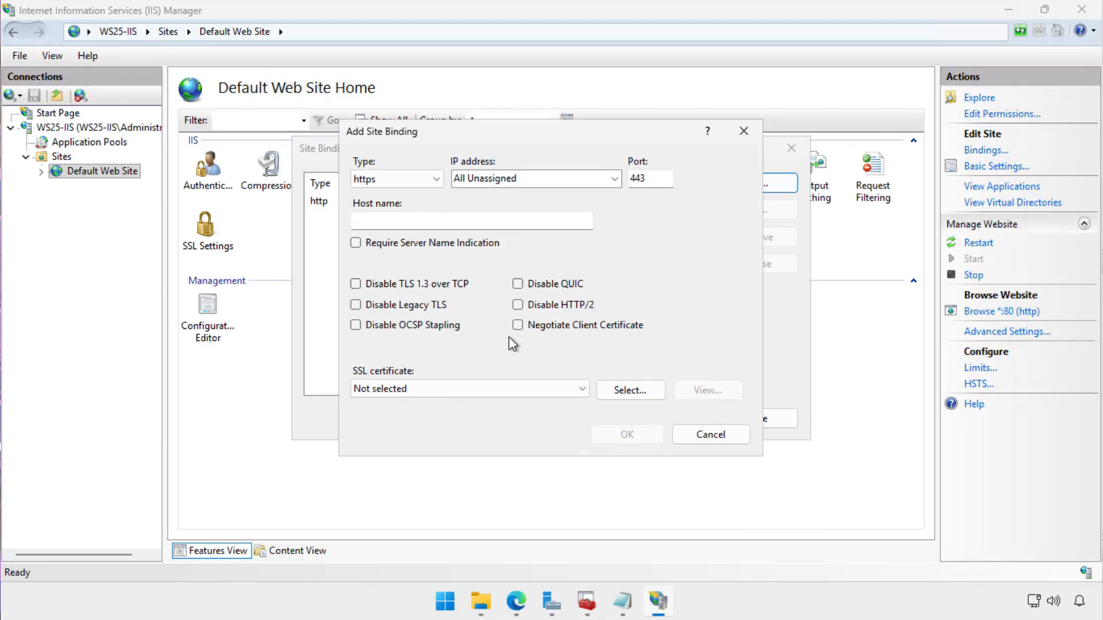
pyautogui.click(468, 388)
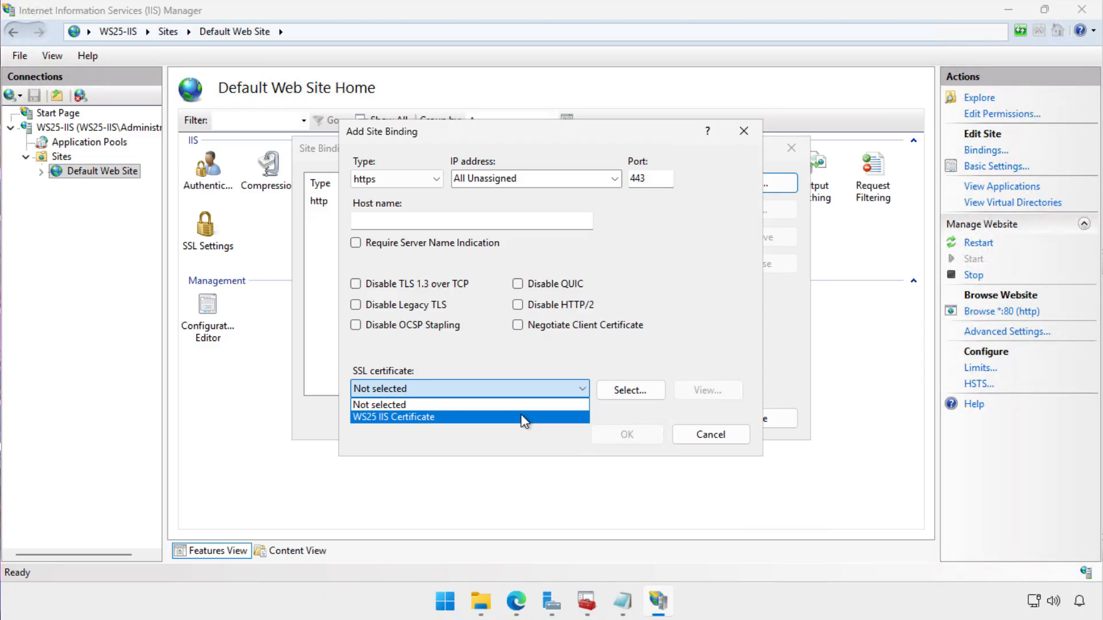
pyautogui.click(394, 416)
pyautogui.write('ws25-iis.windowsserver.info')
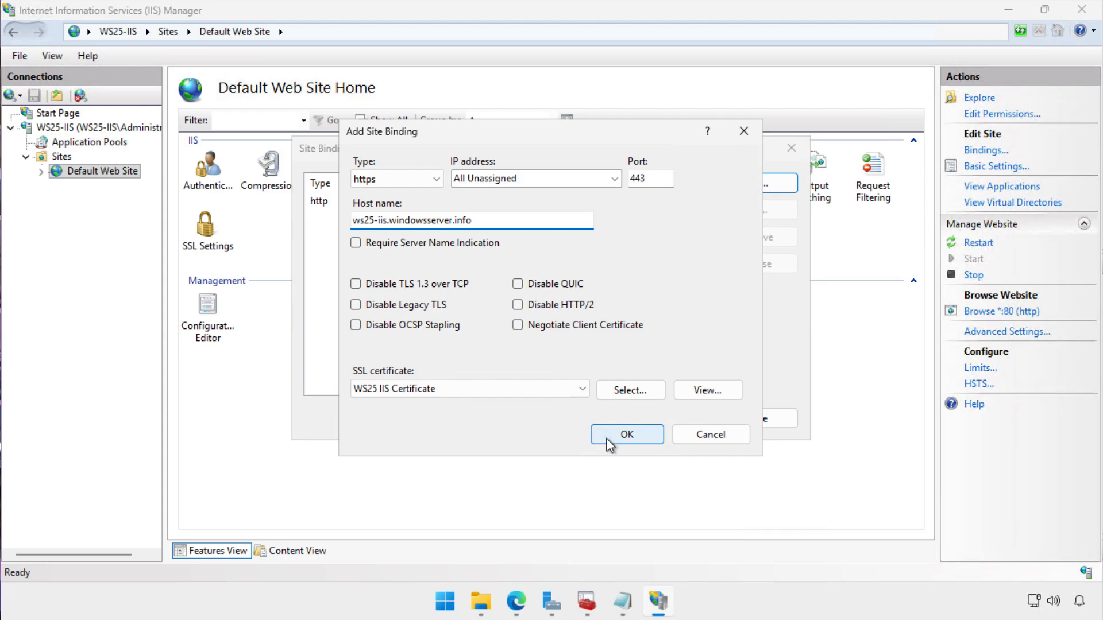
pyautogui.click(625, 434)
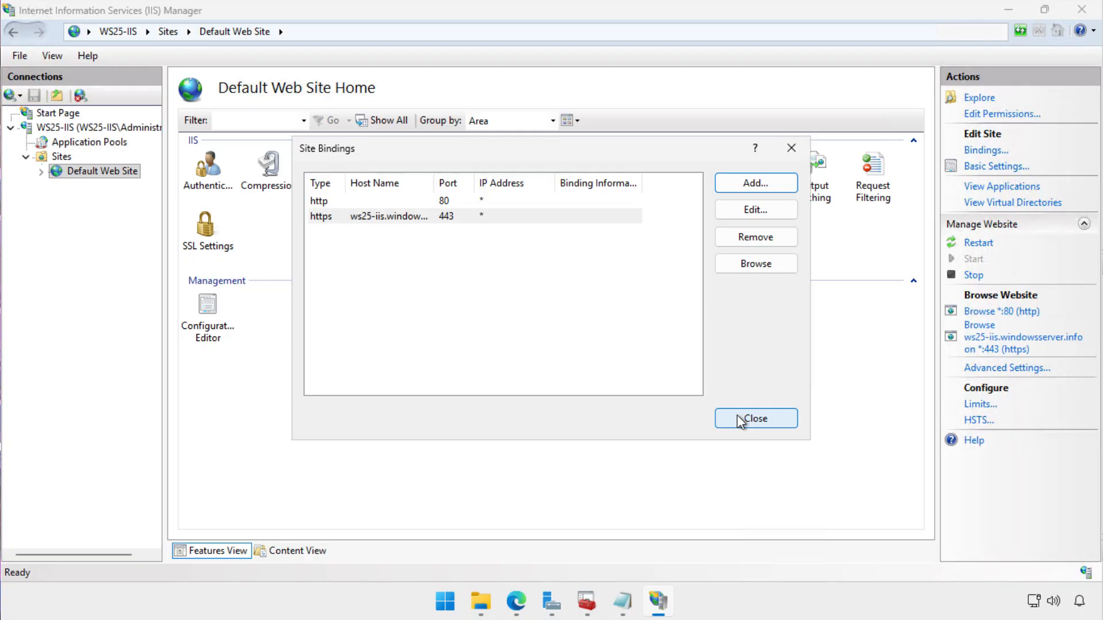
pyautogui.click(756, 419)
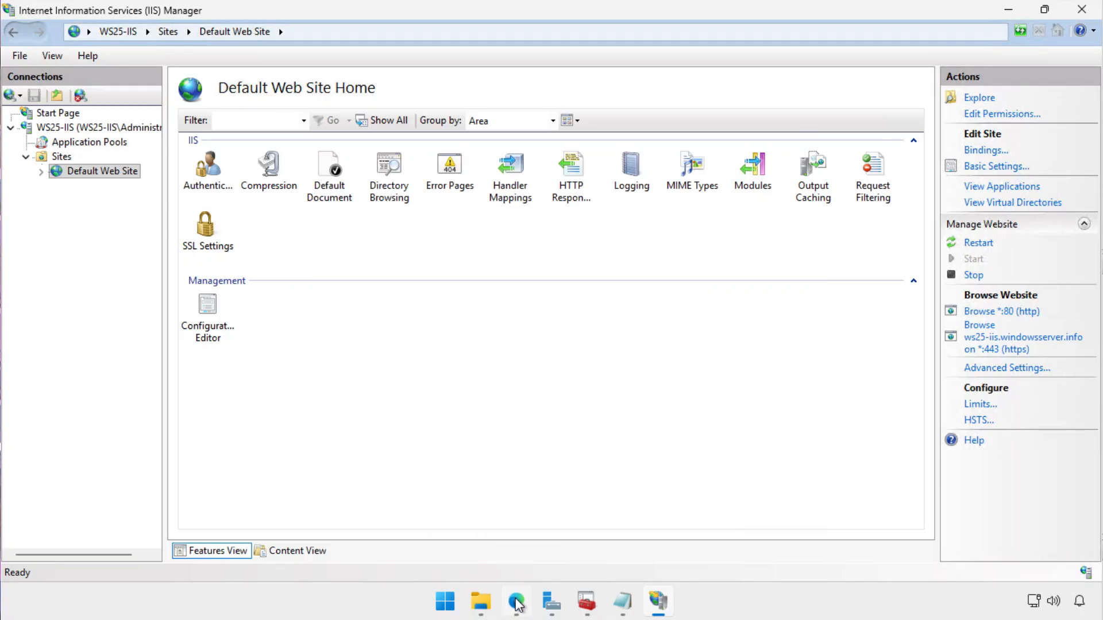
pyautogui.click(516, 601)
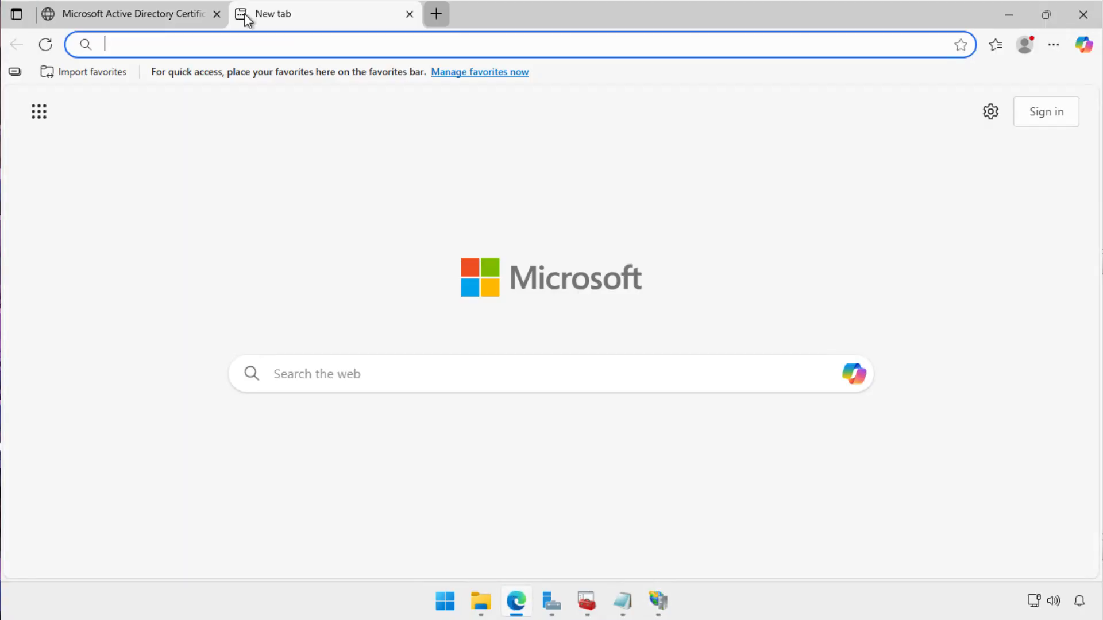
pyautogui.write('https://ws25-iis.windowsserver.info')
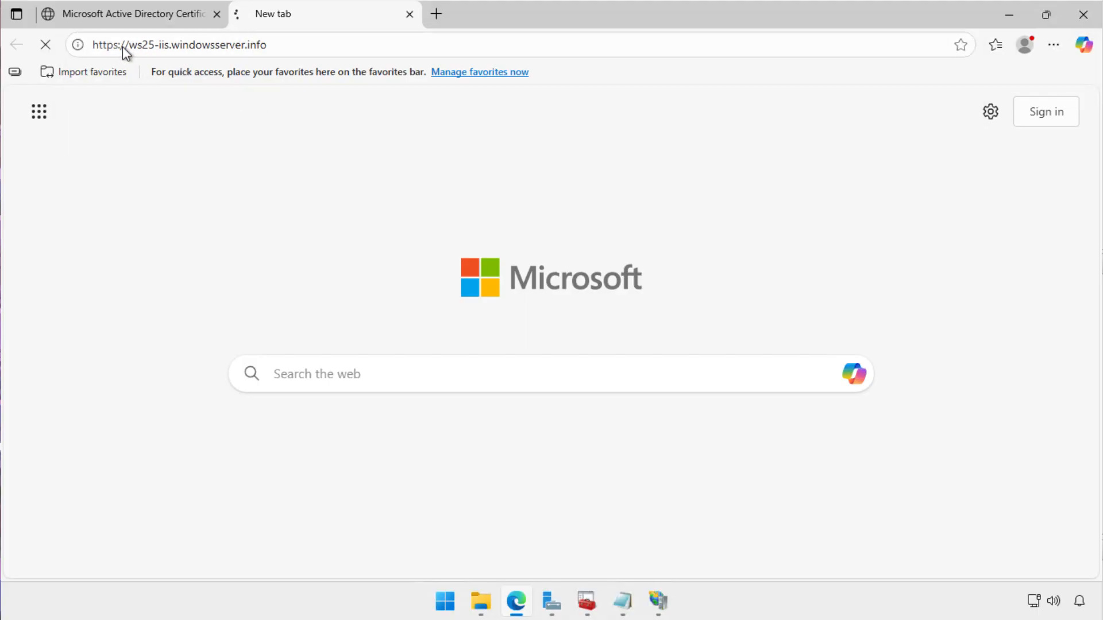
pyautogui.click(77, 45)
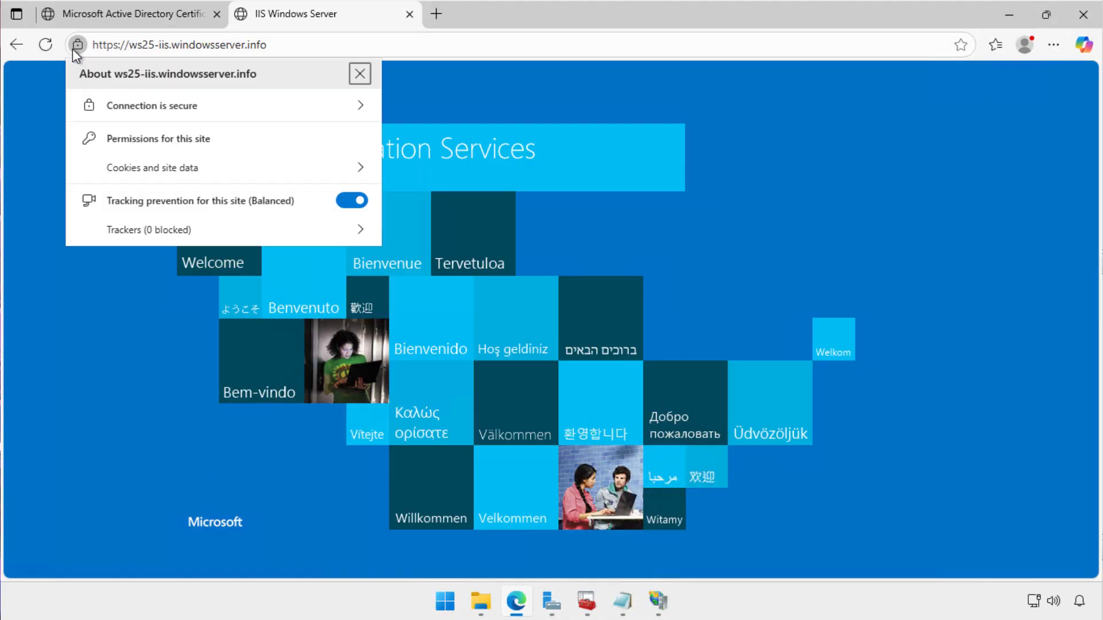